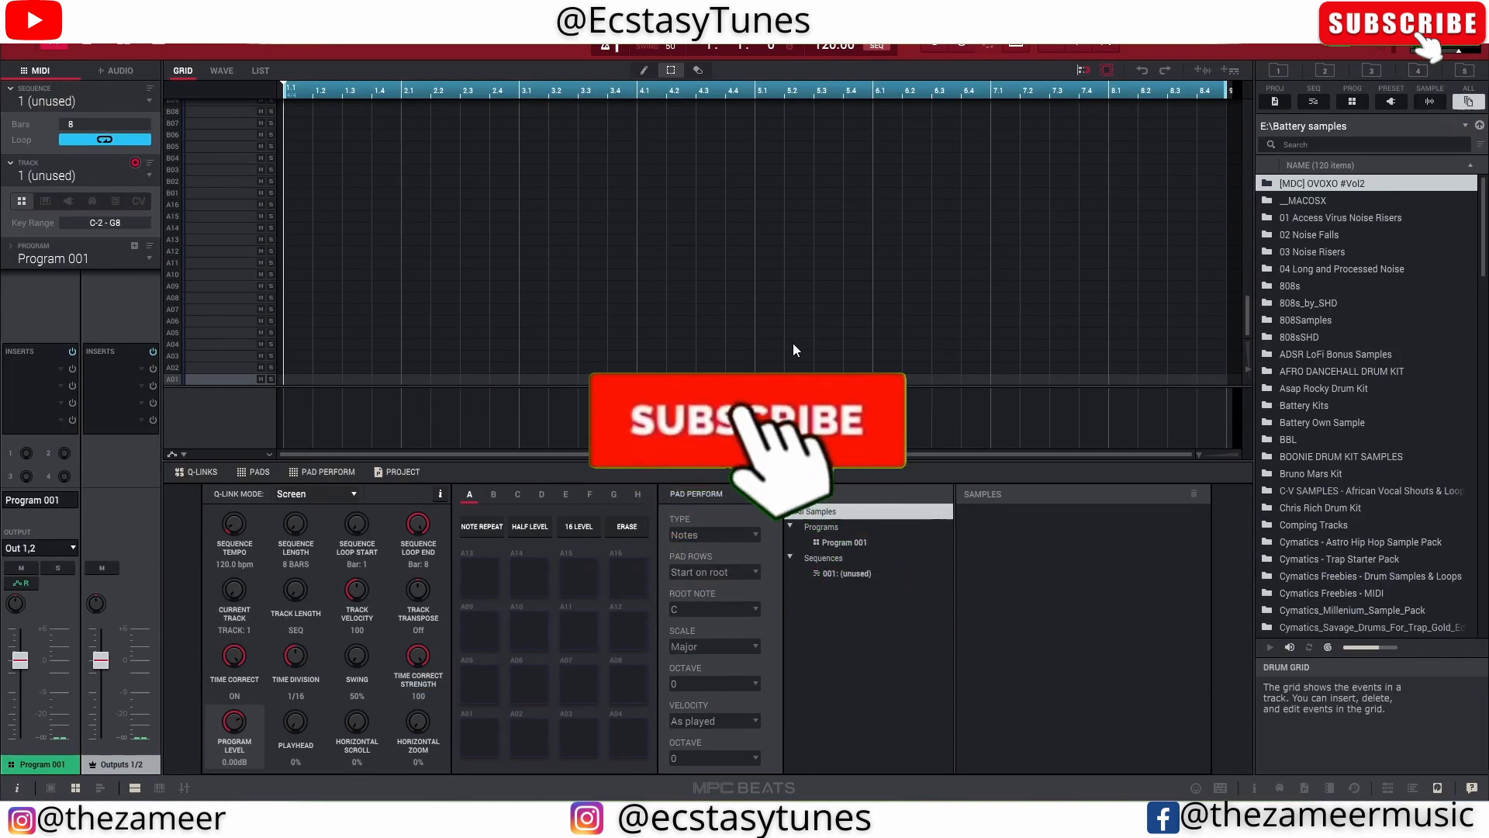
Browse the Solid State Logic support search results for SSL 2/2+ firmware
left_click(745, 422)
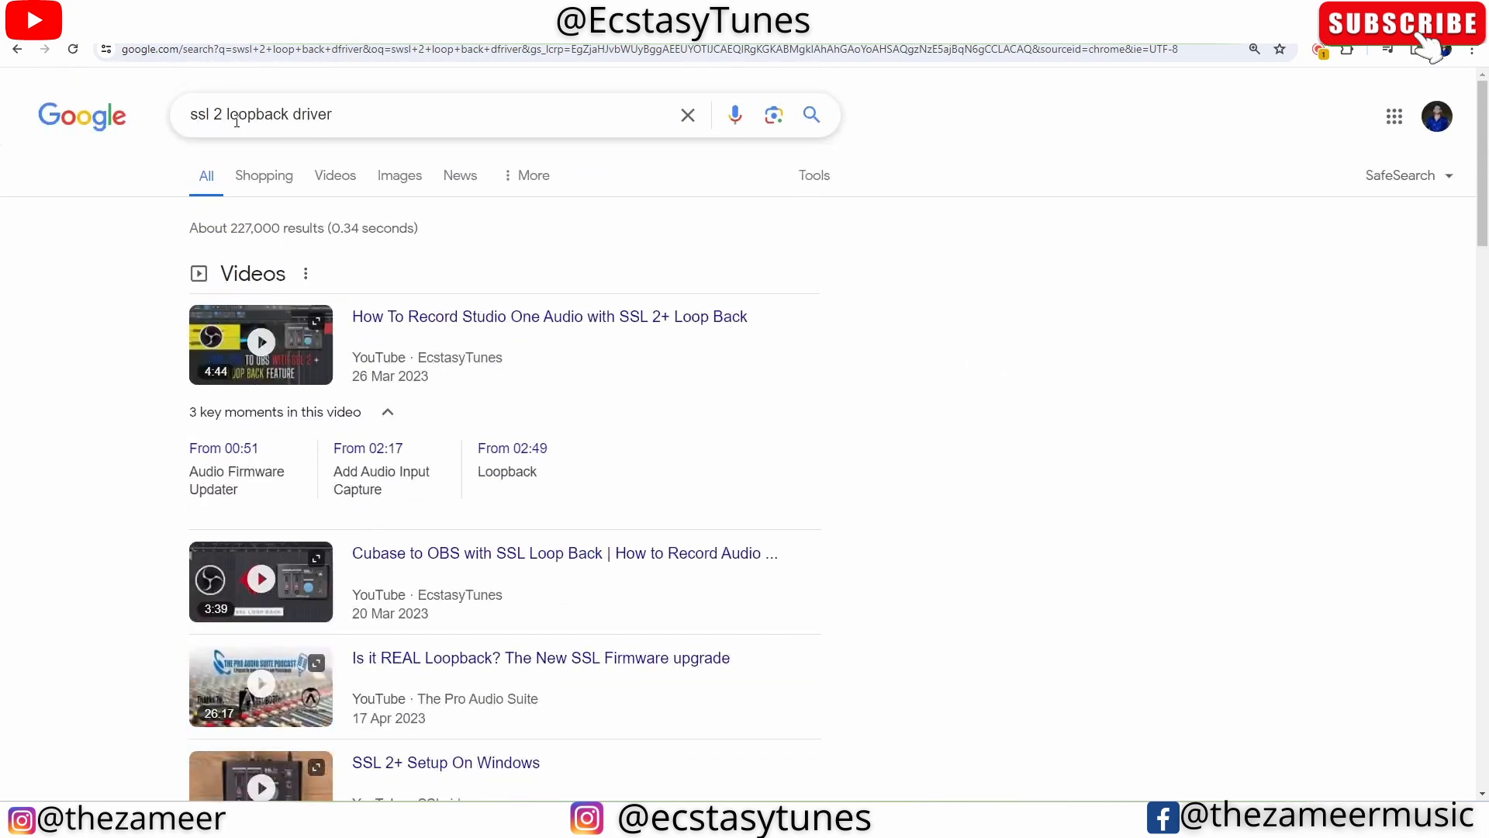
left_click(428, 113)
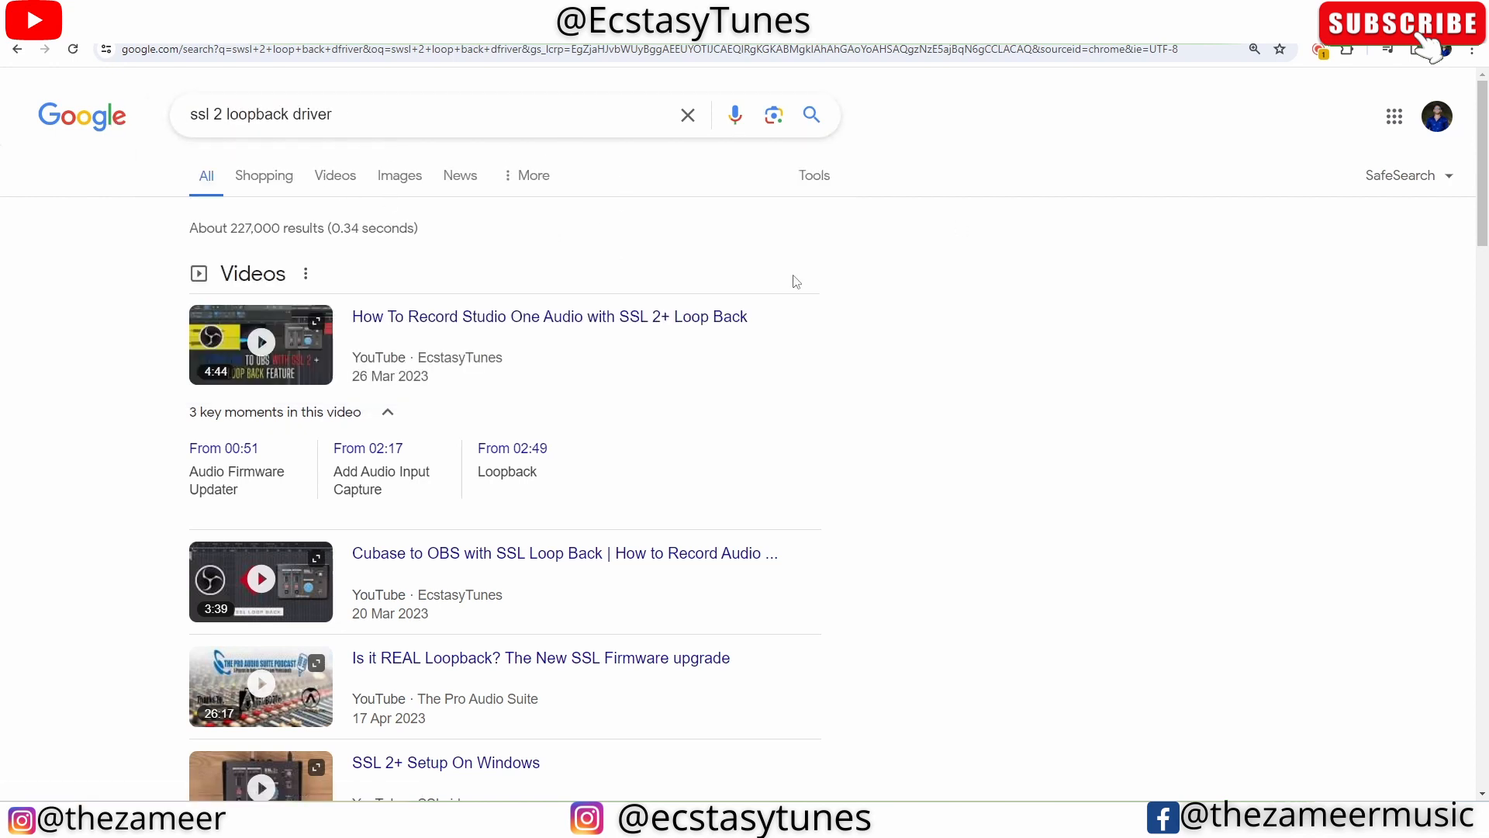
scroll("down", 3)
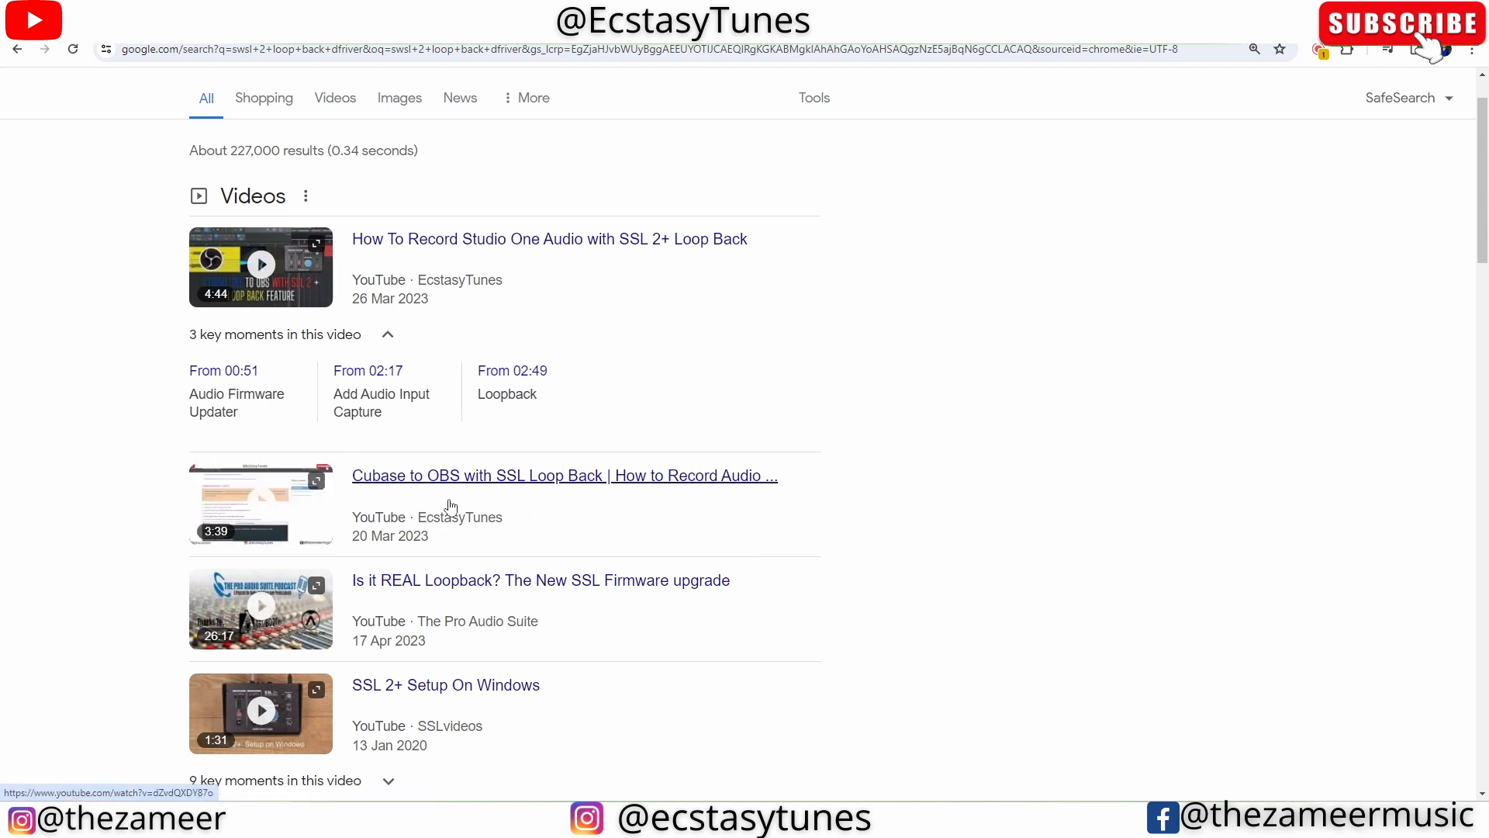
scroll("down", 3)
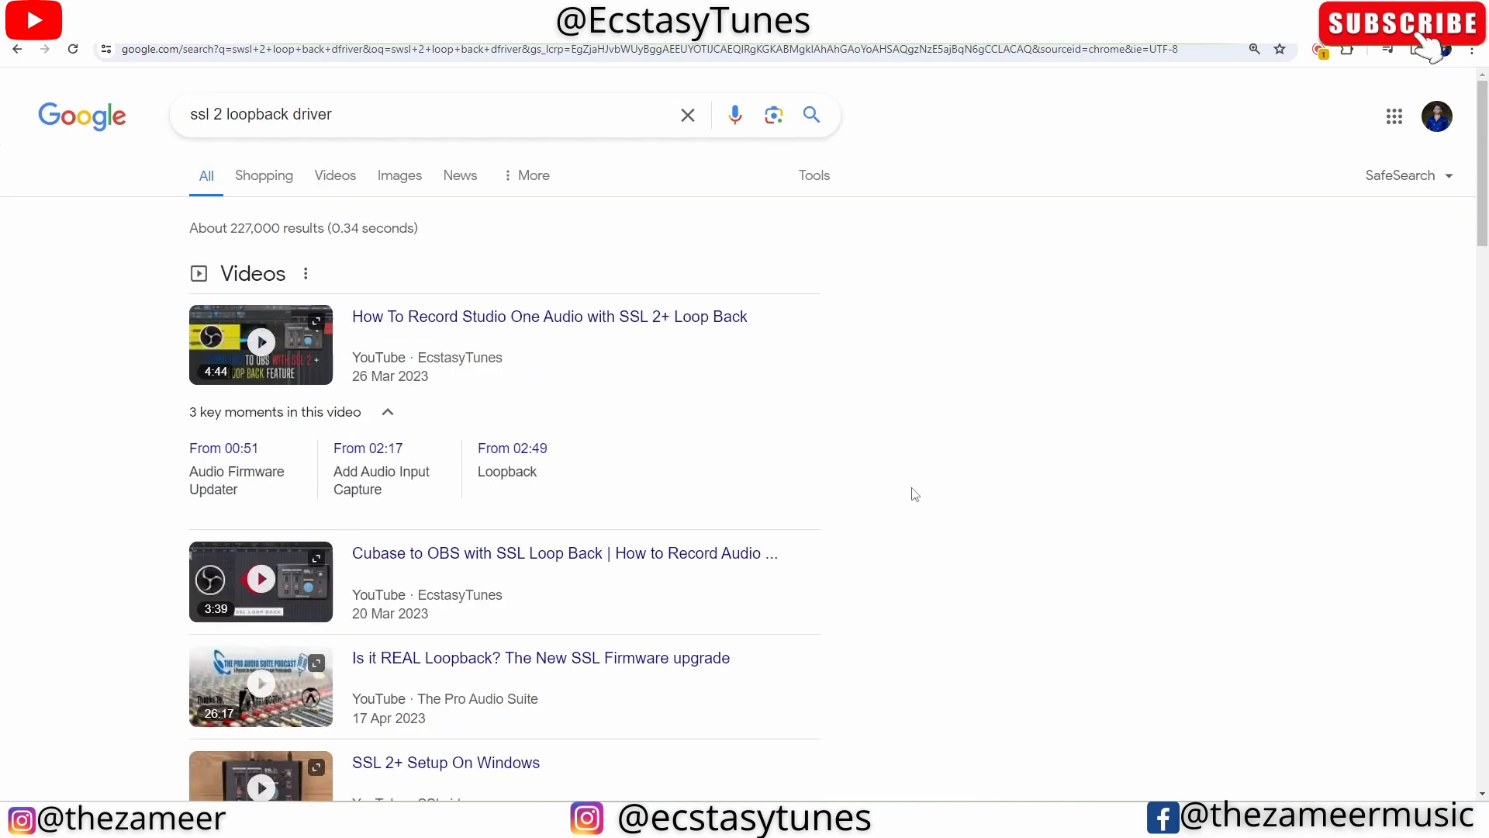
scroll("down", 3)
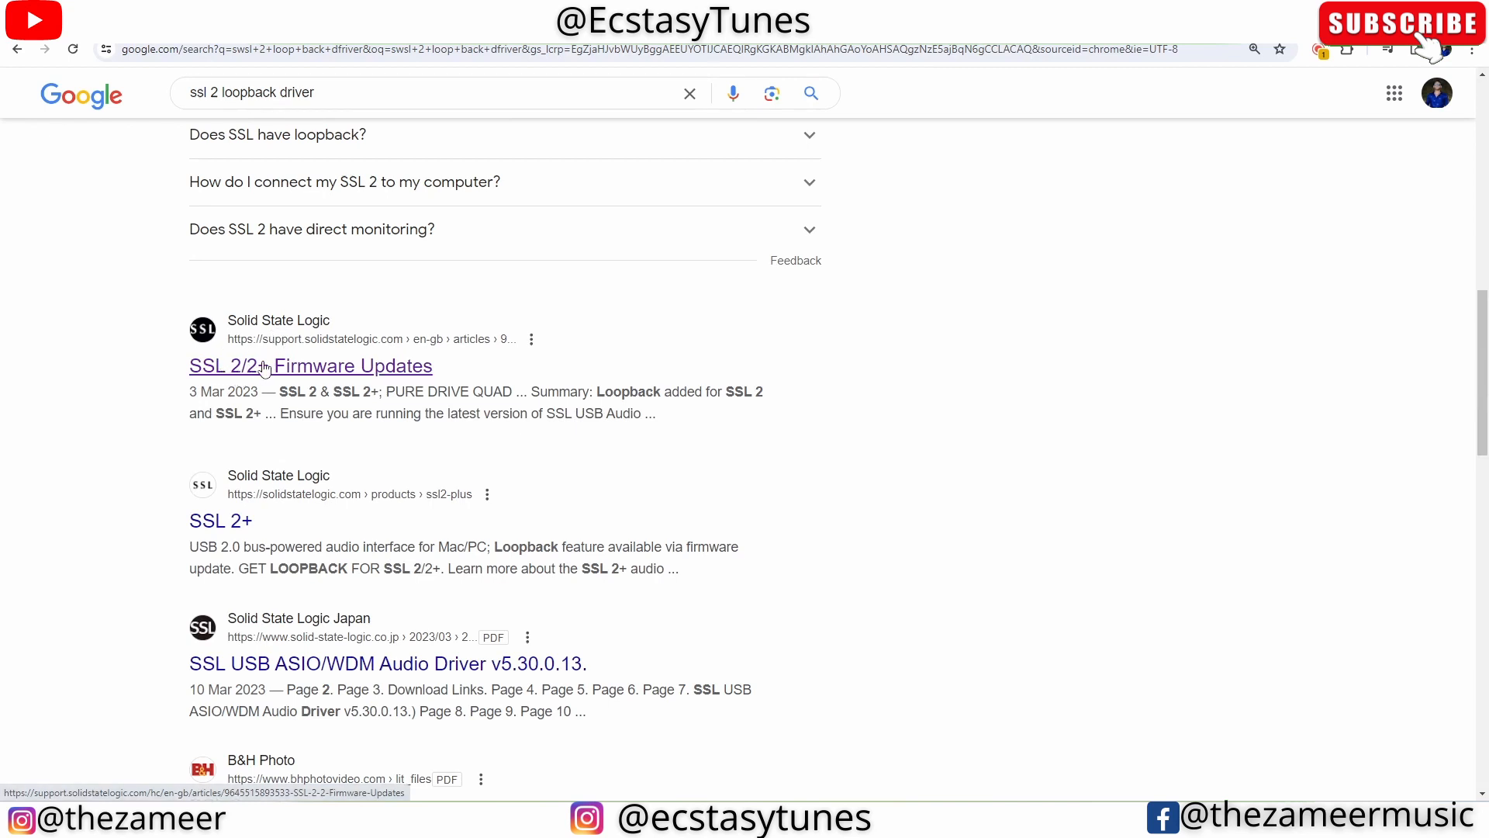
mouse_move(422, 382)
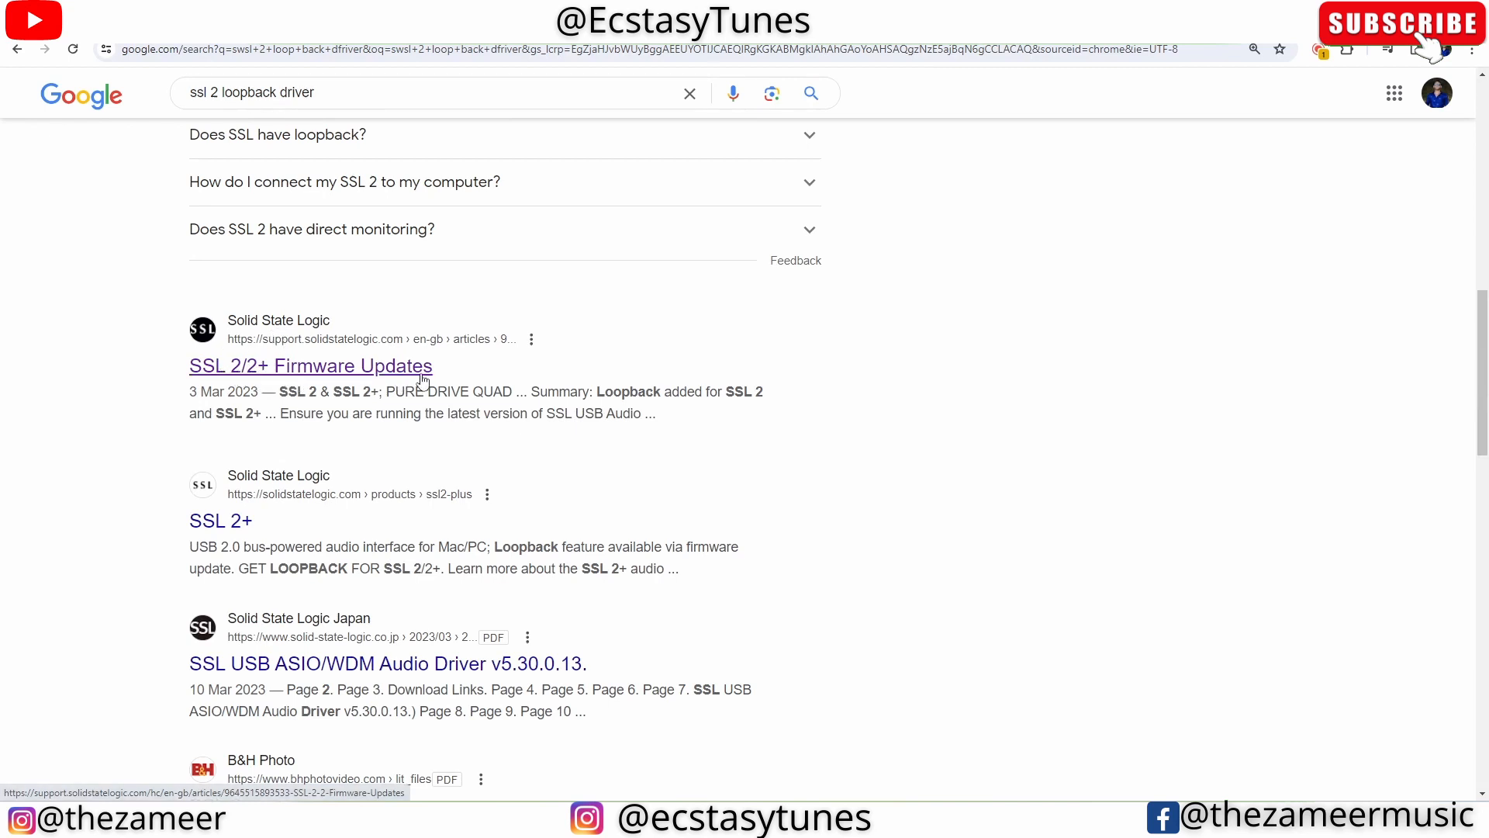
Open the SSL 2/2+ Firmware Updates article and jump to its Important Notes on loopback
left_click(310, 366)
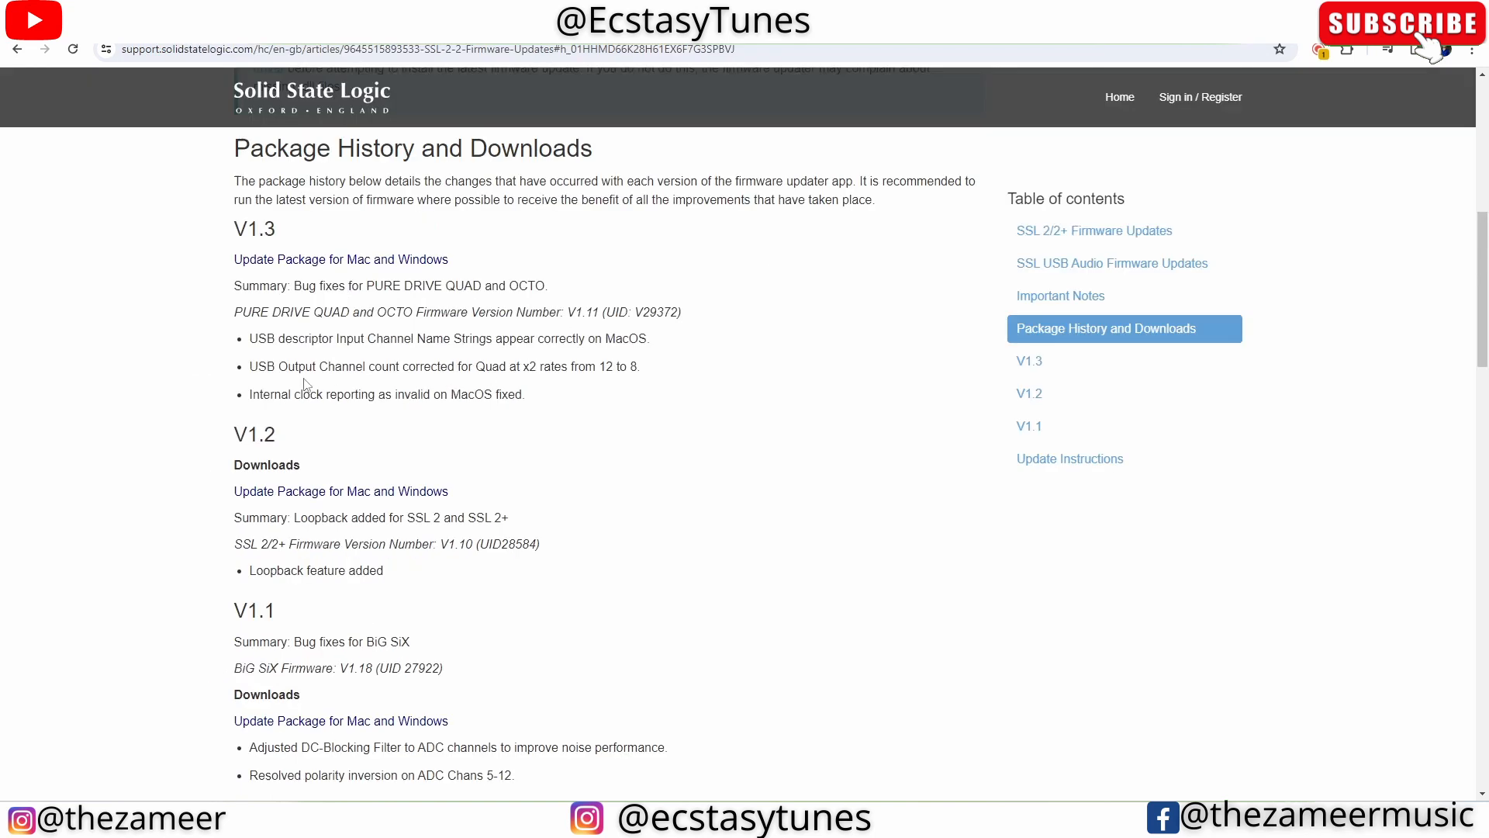
left_click(1060, 295)
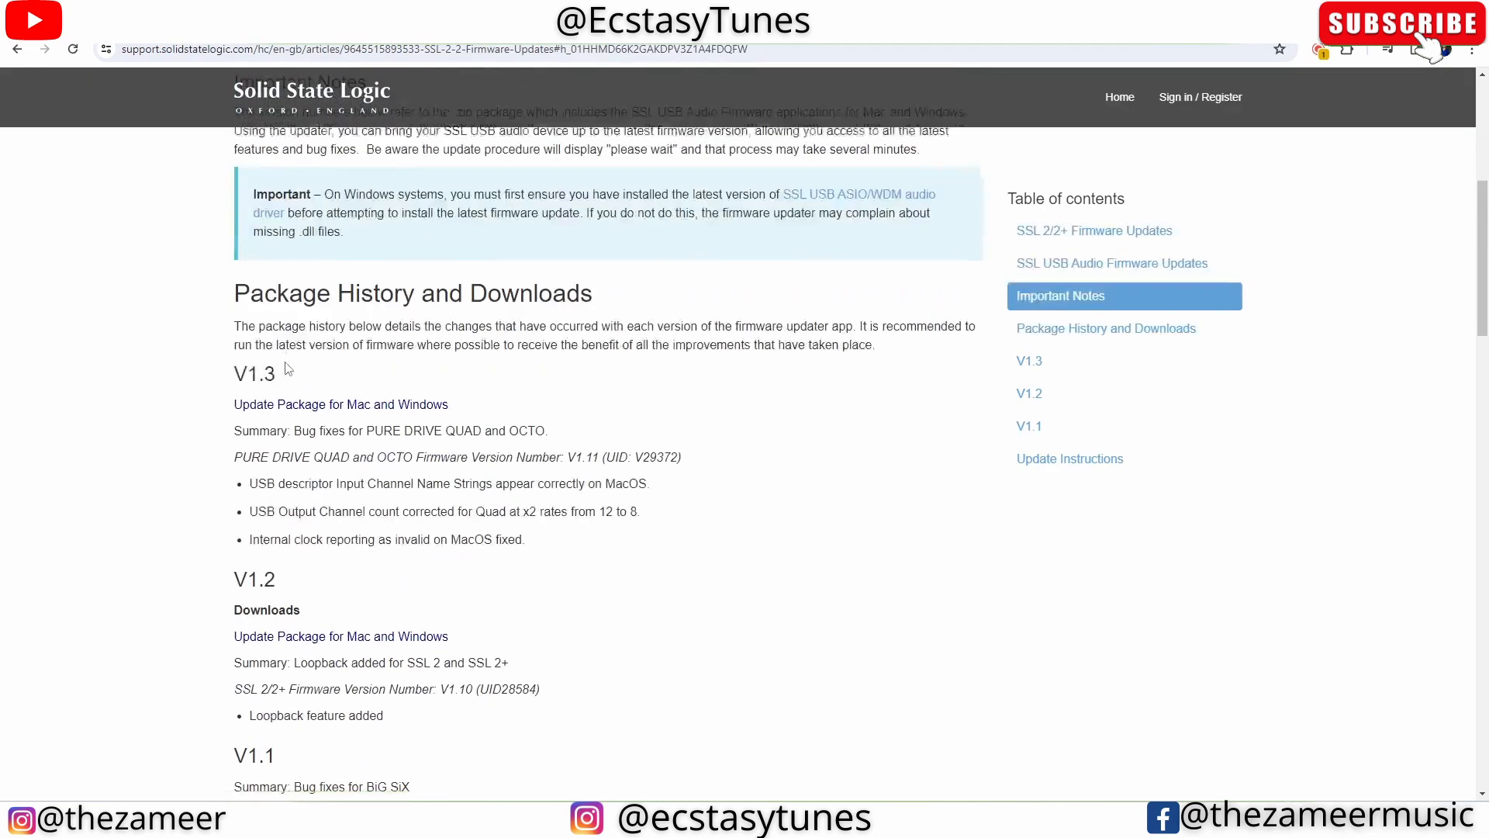
left_click(1030, 360)
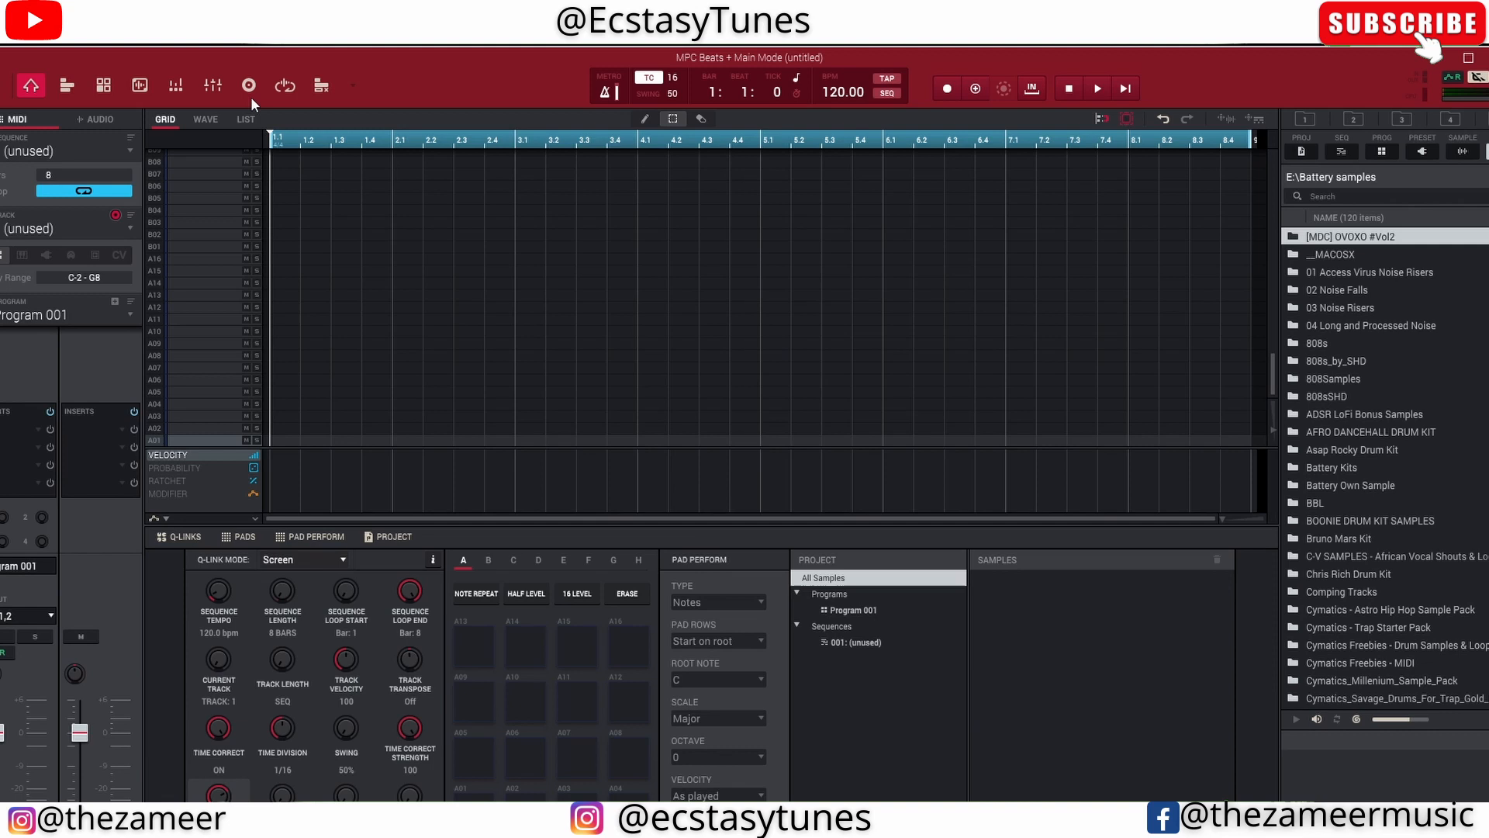
mouse_move(248, 86)
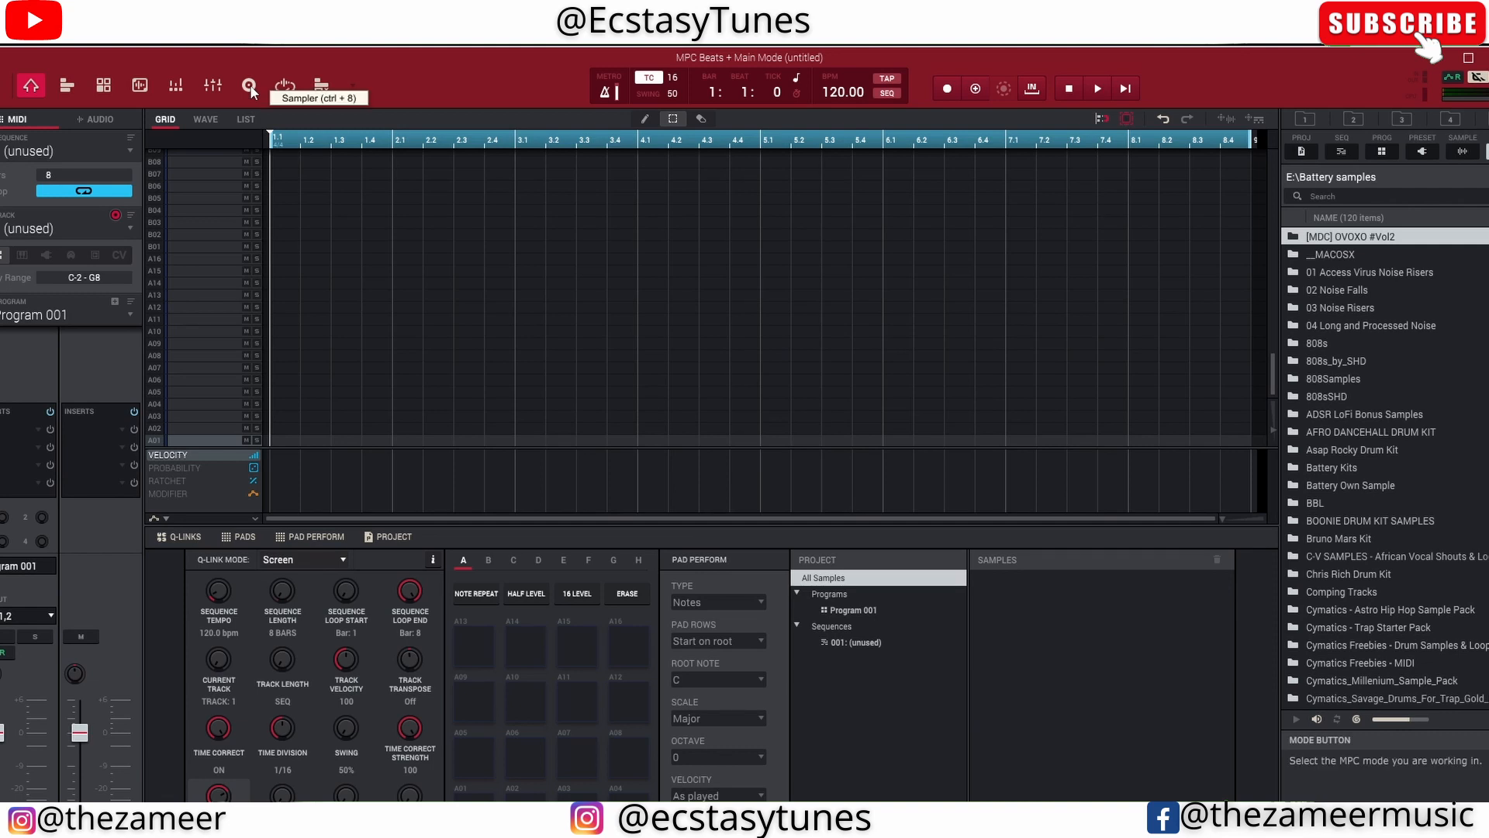
Bring up the sampler and choose Stereo Input 3,4 as its recording source
left_click(248, 85)
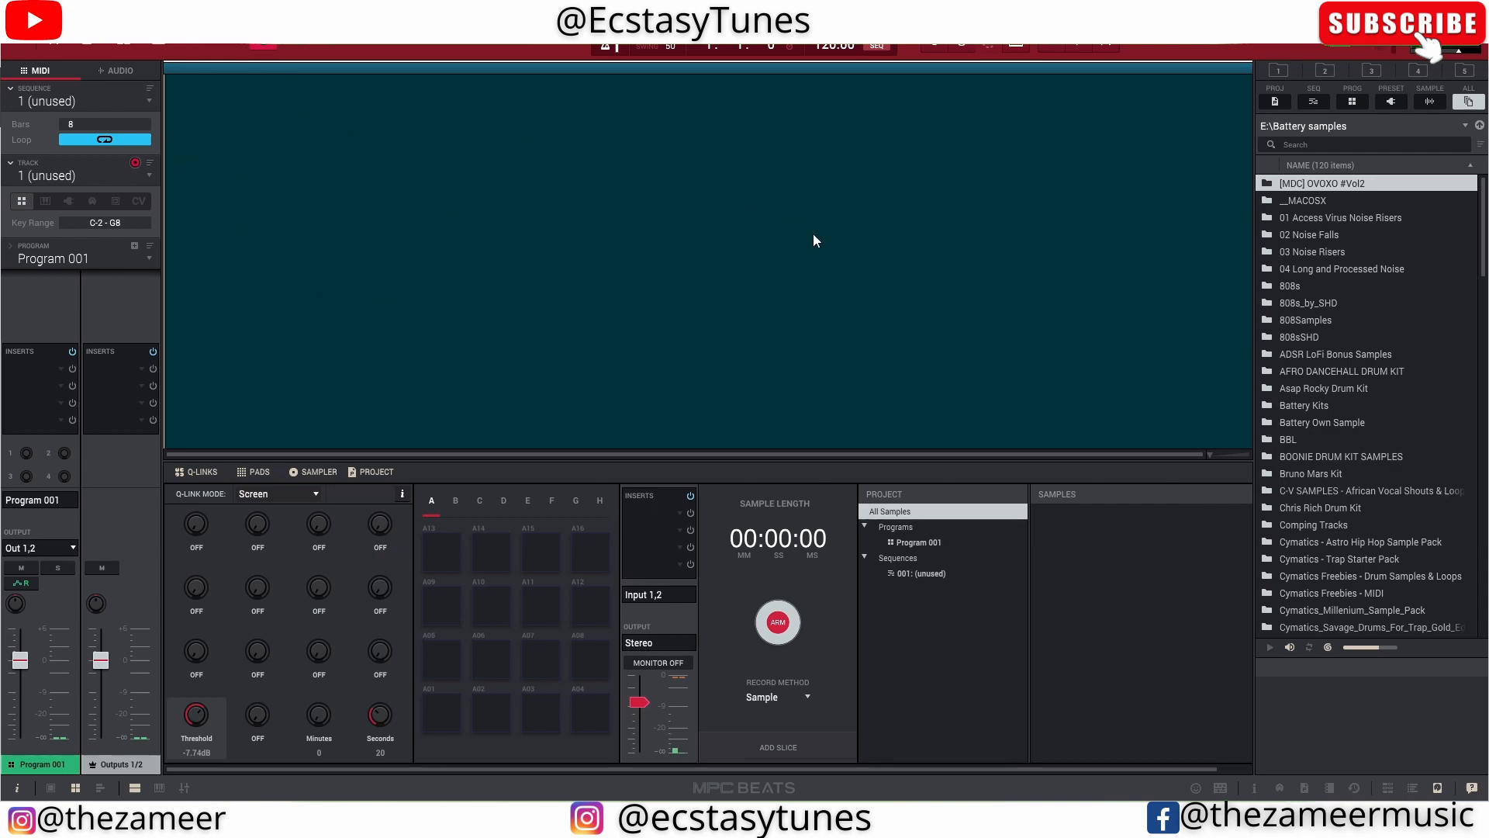
mouse_move(636, 672)
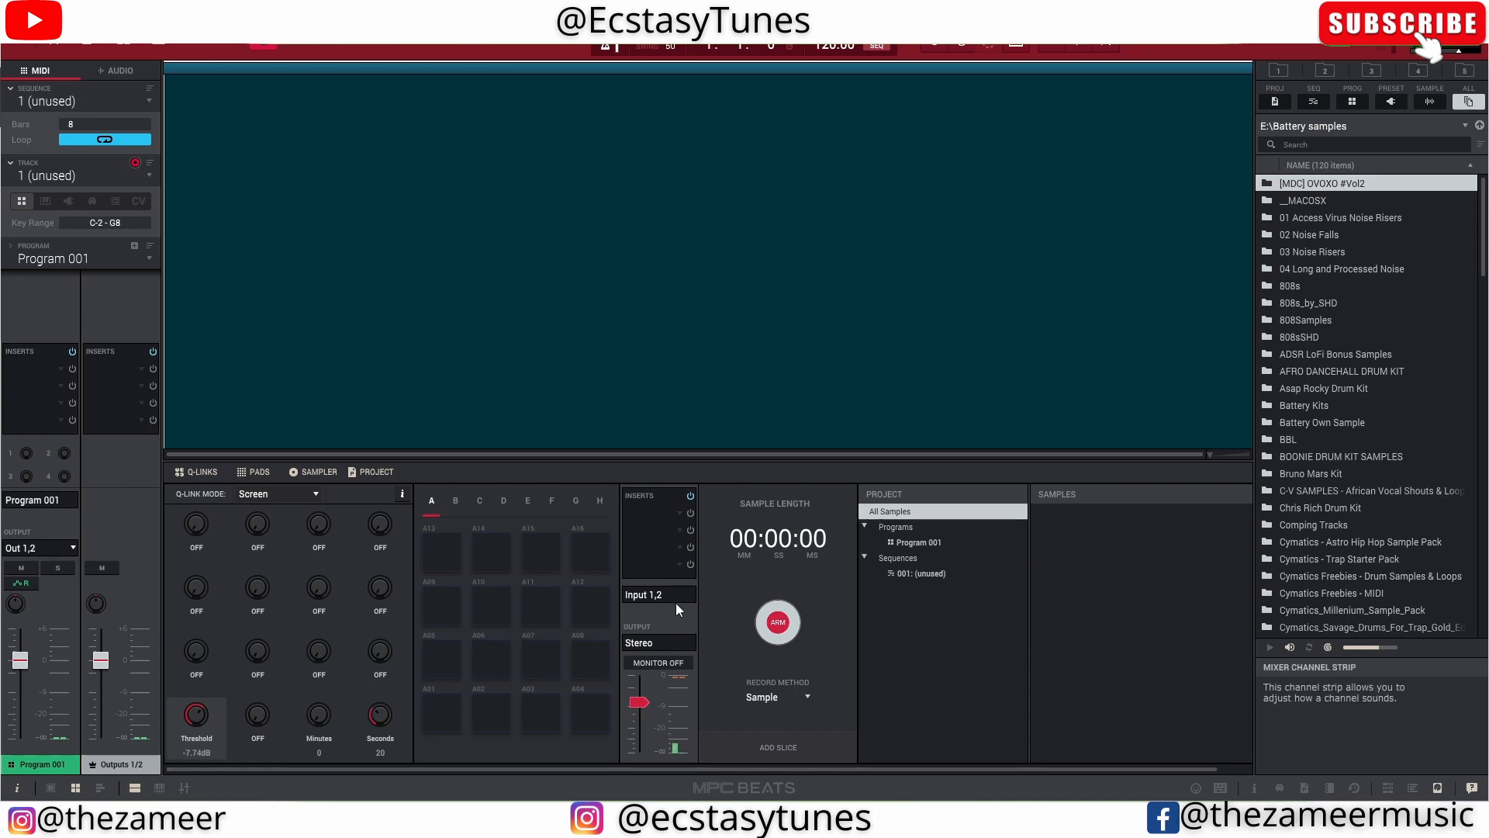
left_click(644, 594)
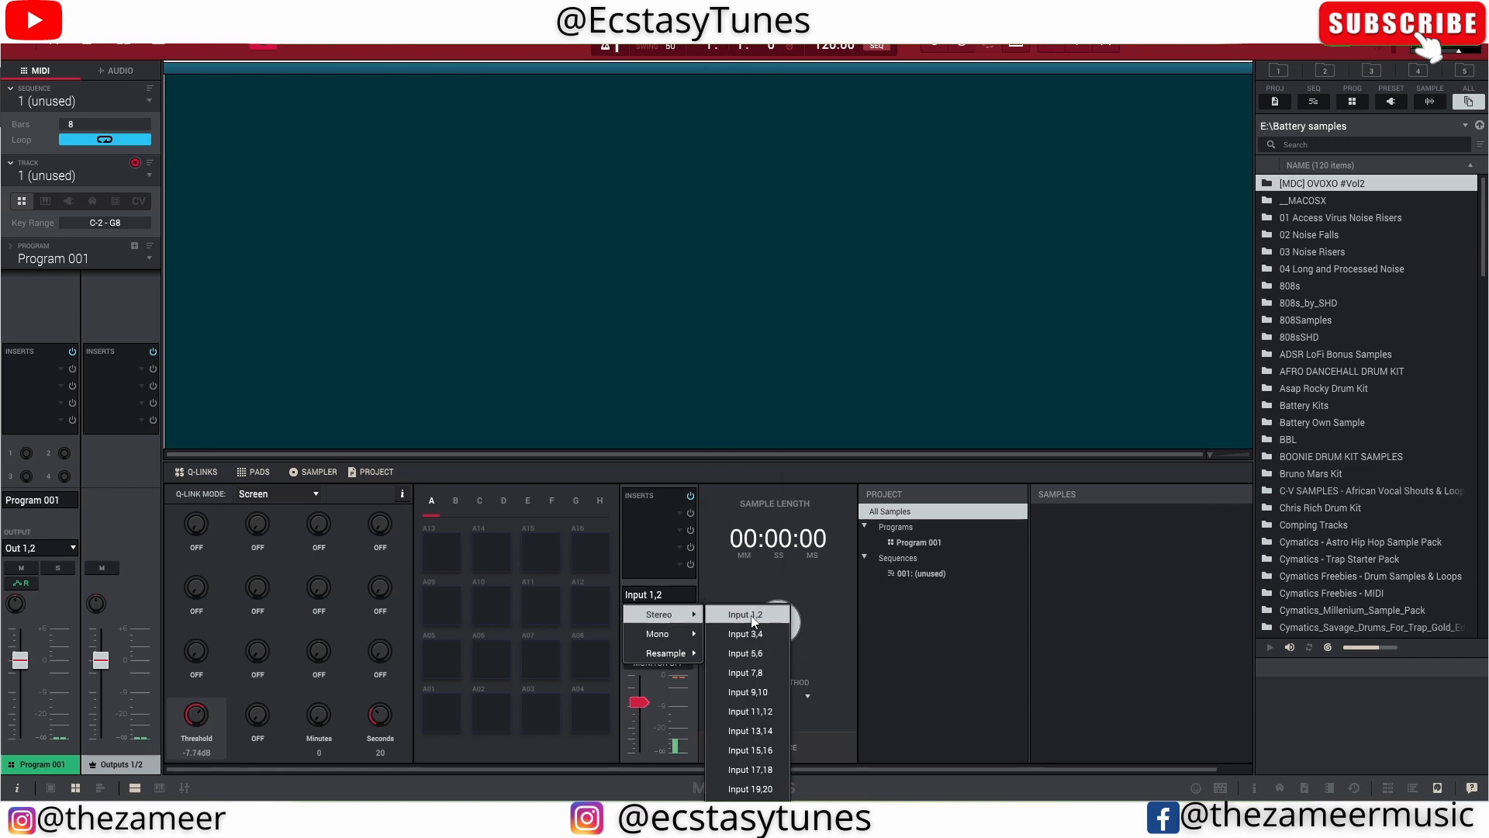
left_click(745, 633)
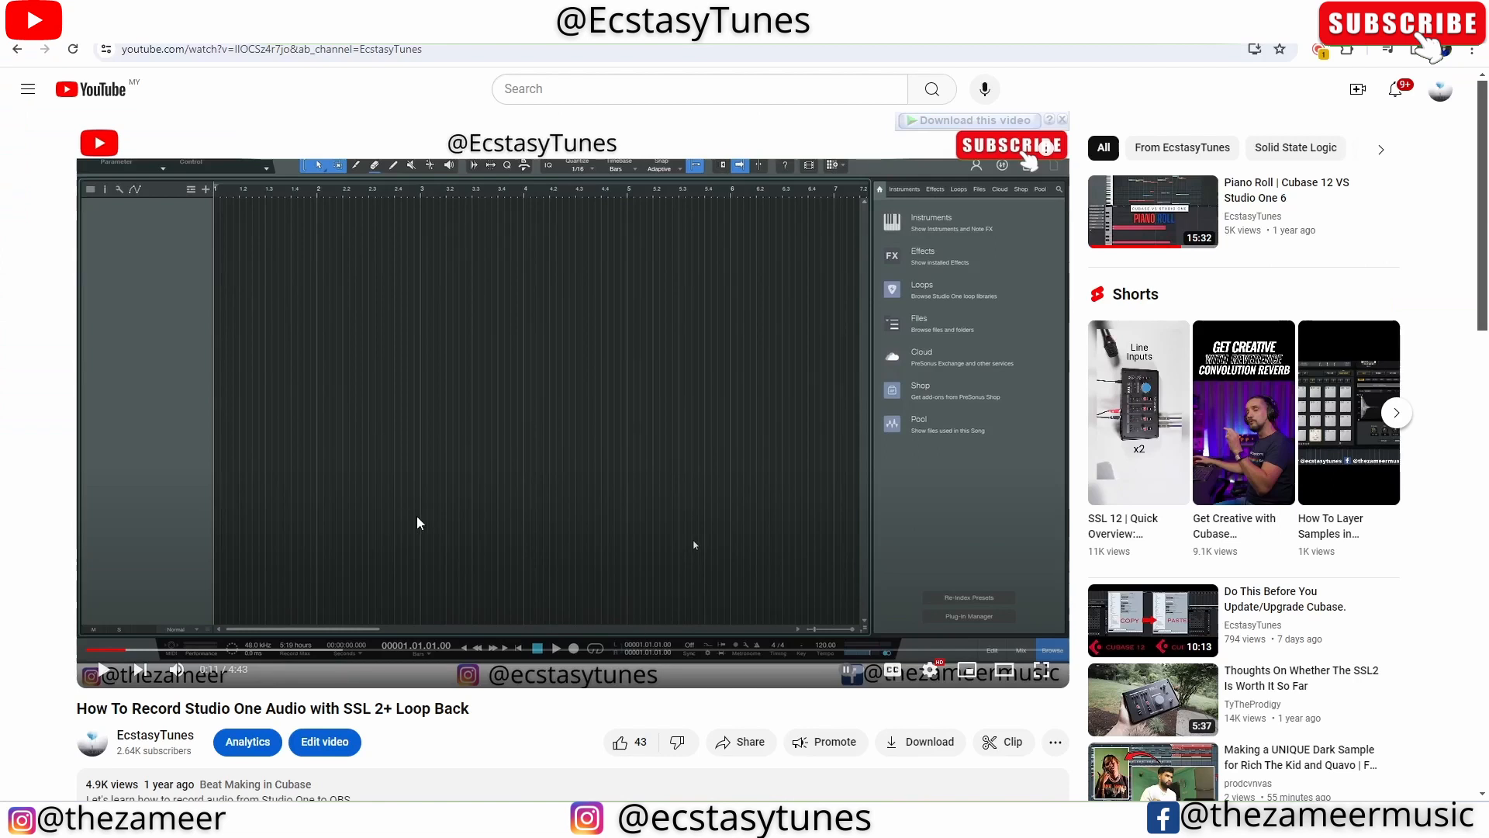
mouse_move(504, 498)
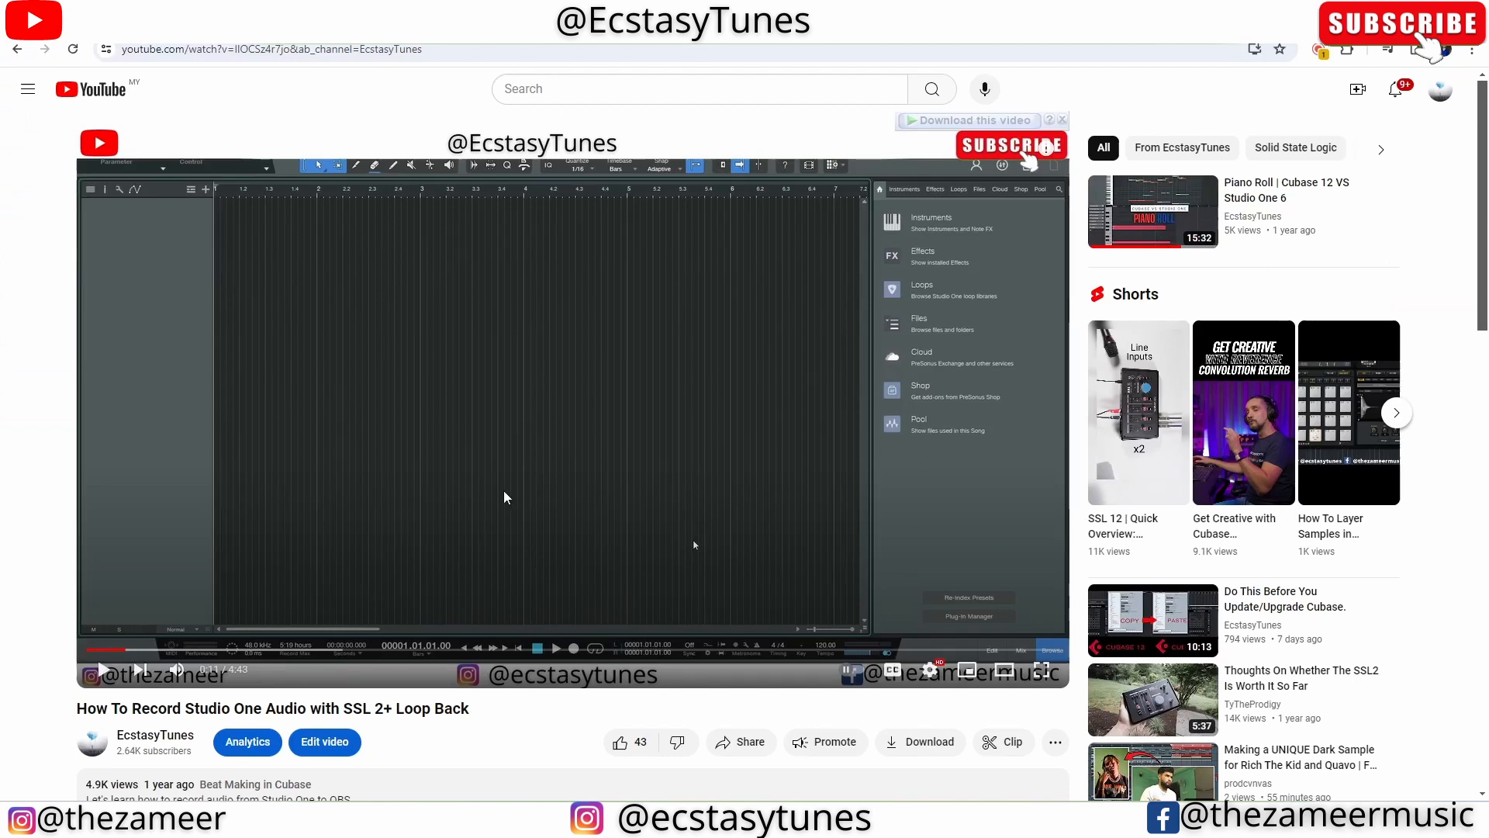
mouse_move(95, 650)
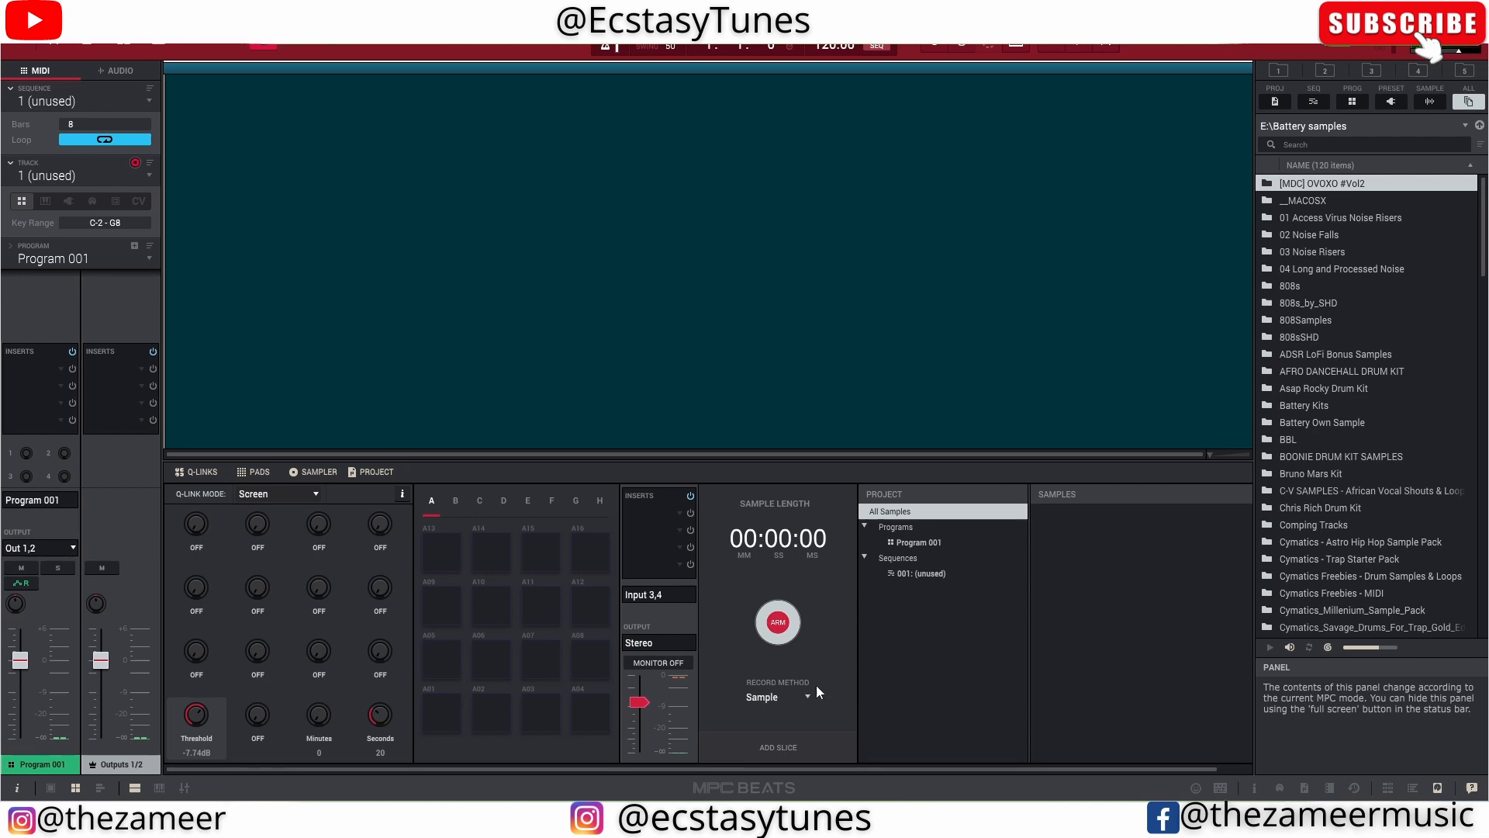
Review the Record Method choices, trying Slice and Sample, leaving Slice selected
left_click(777, 696)
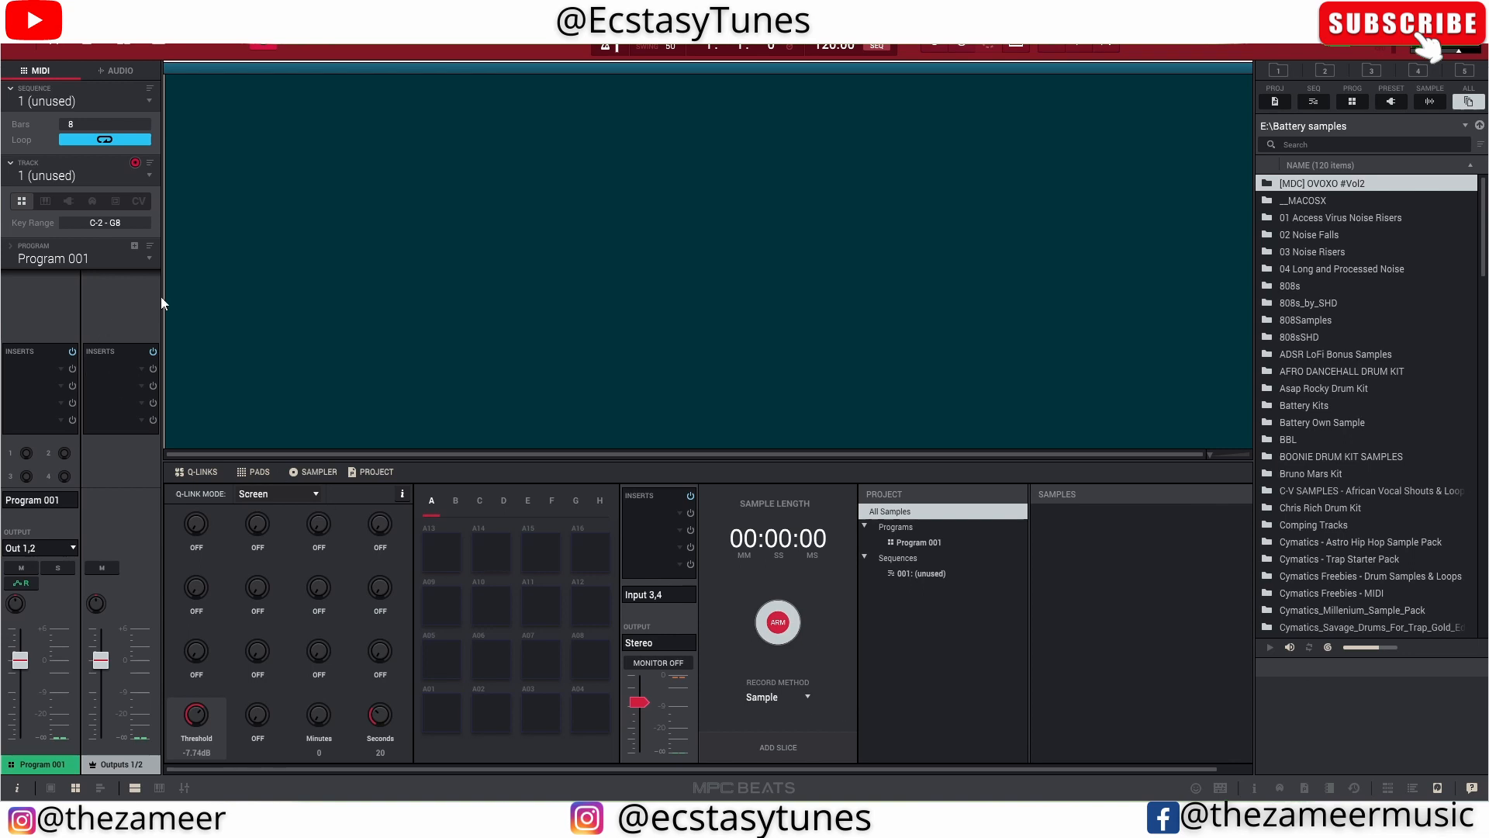
mouse_move(358, 226)
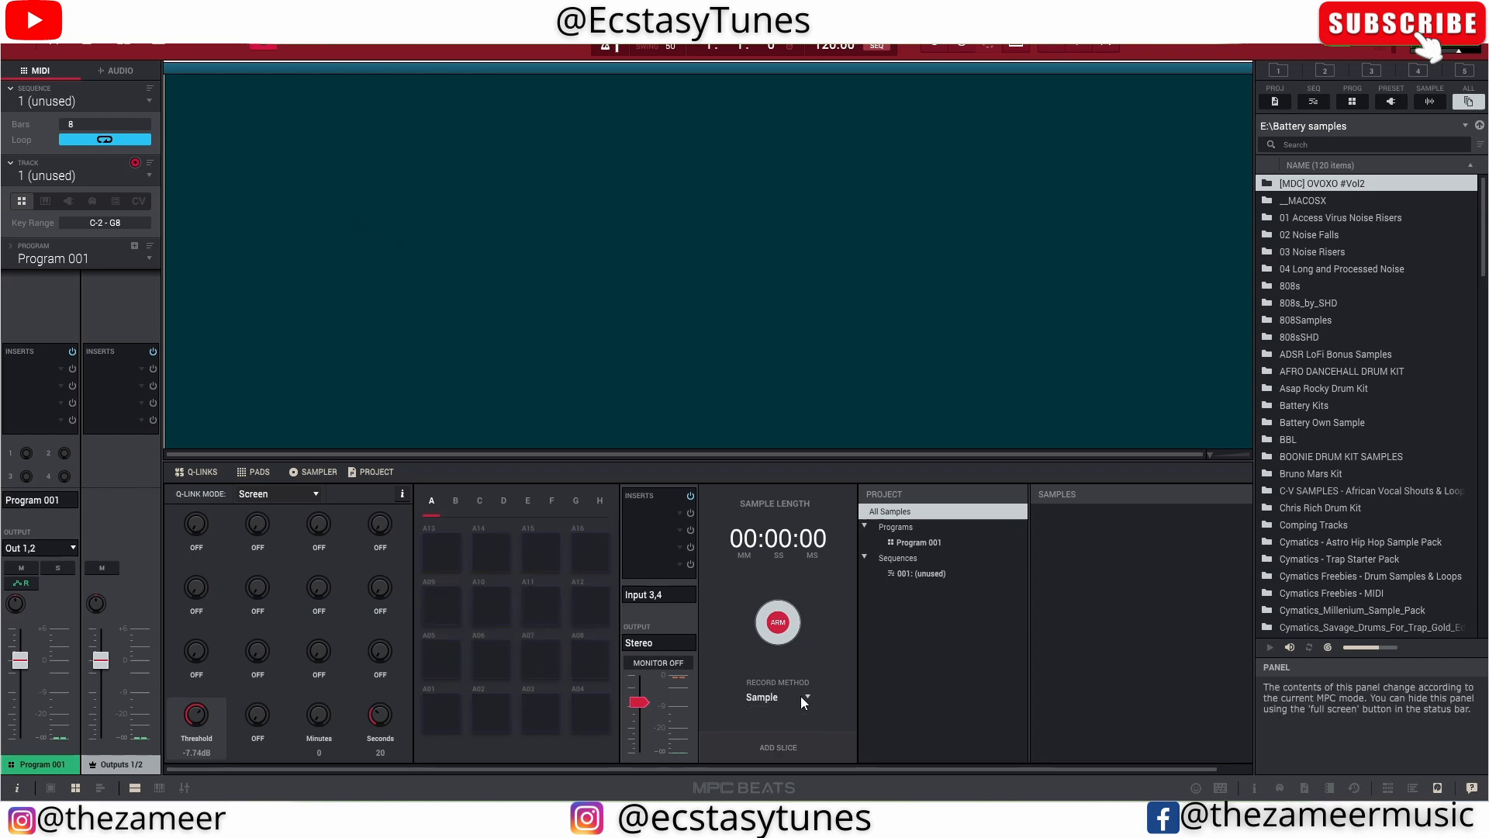
left_click(776, 697)
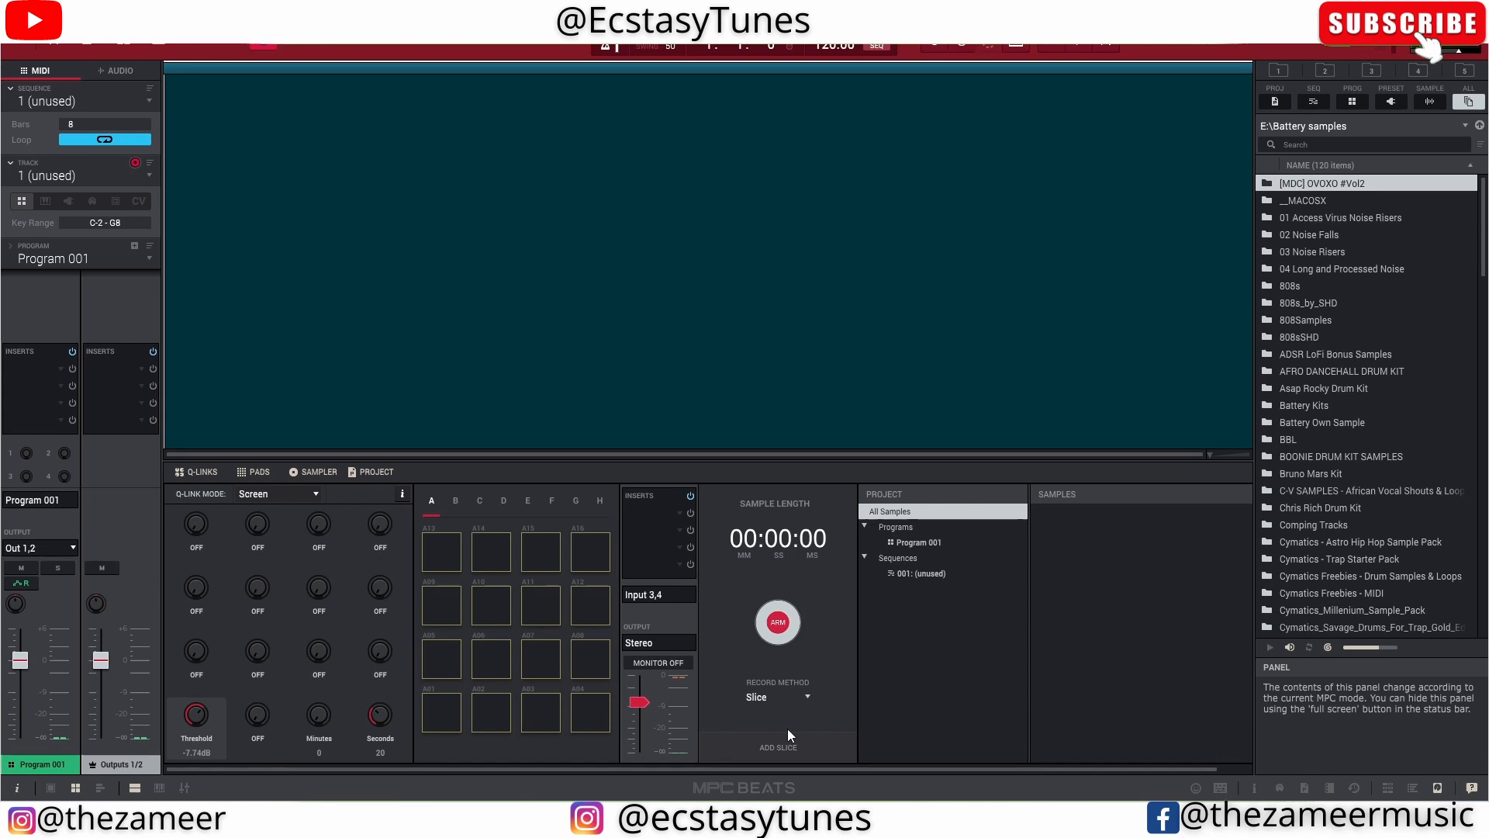
left_click(776, 696)
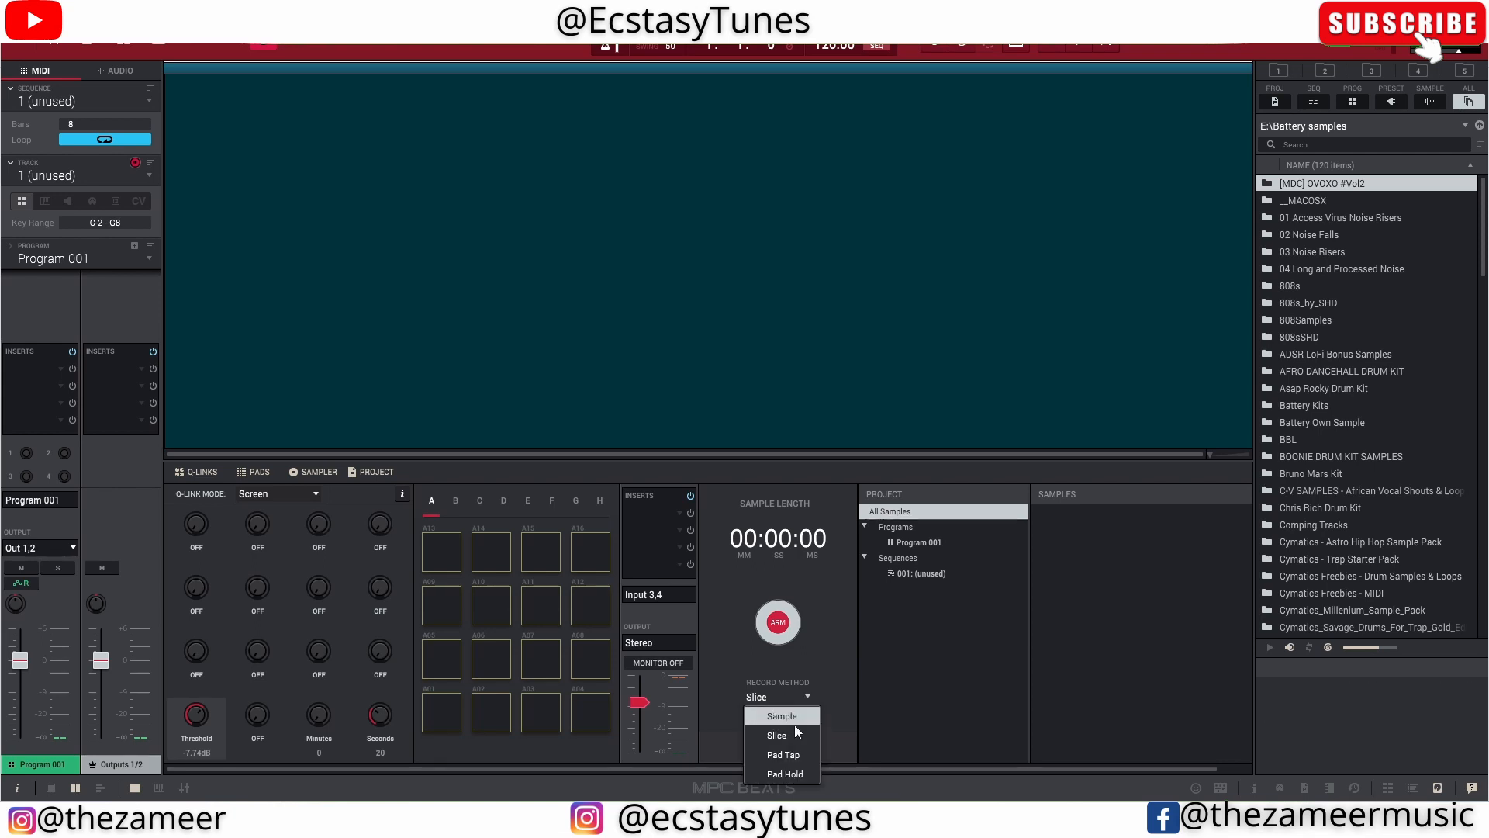
left_click(777, 734)
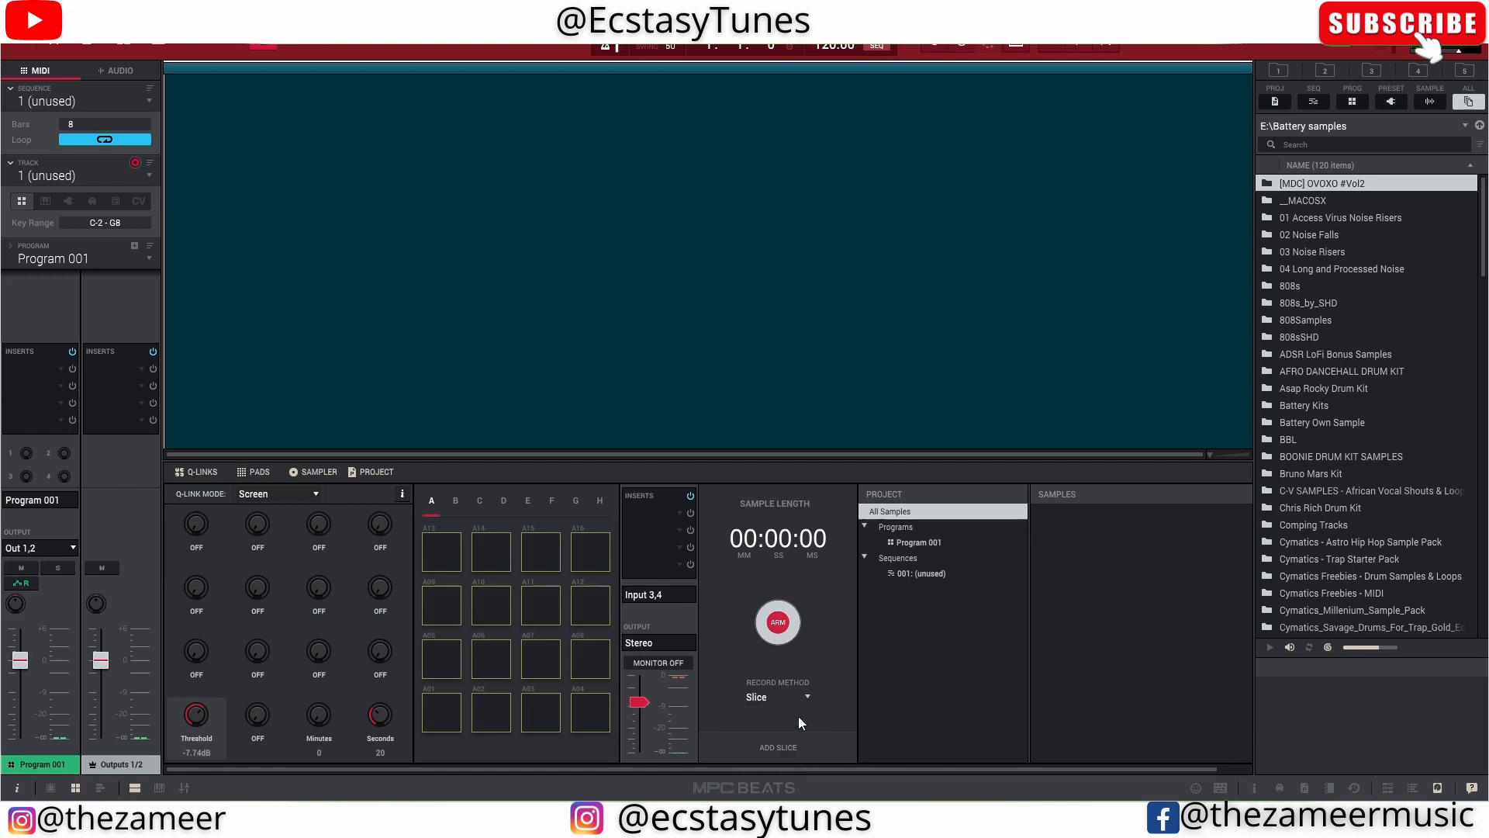
left_click(777, 696)
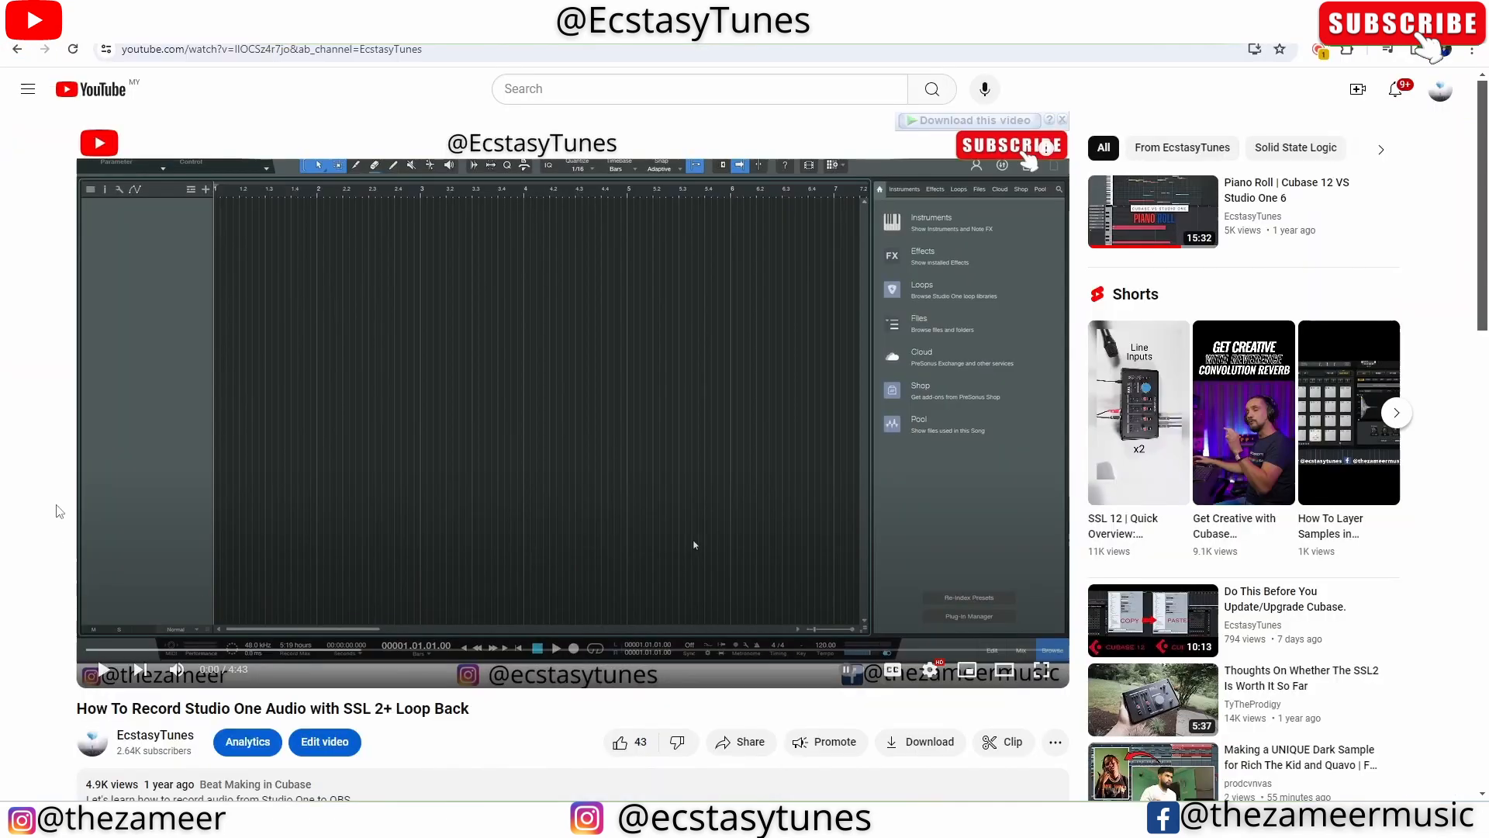
Arm the sampler and record about sixteen seconds of the incoming loopback audio
left_click(569, 408)
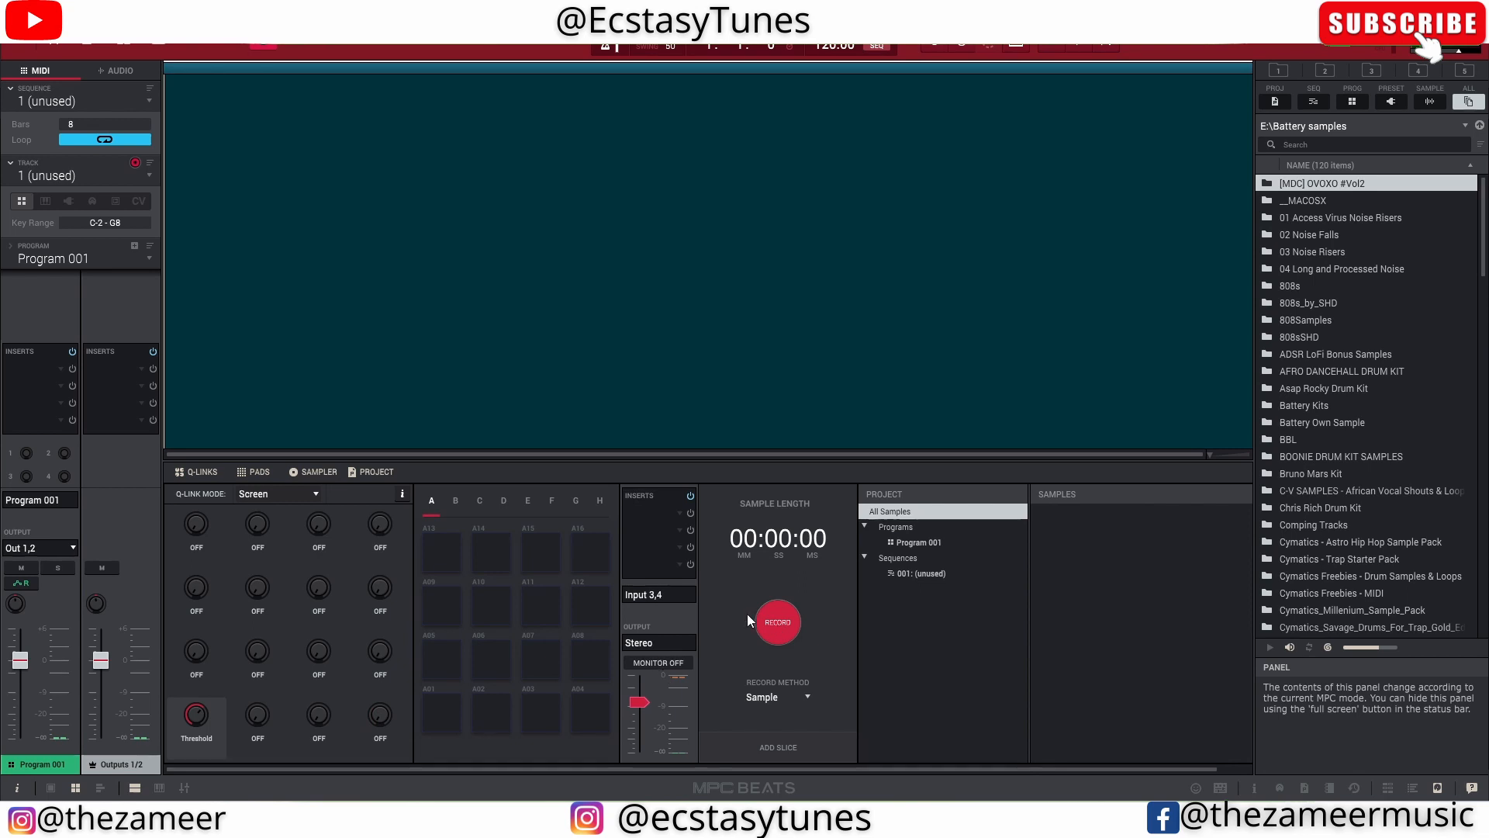
left_click(778, 622)
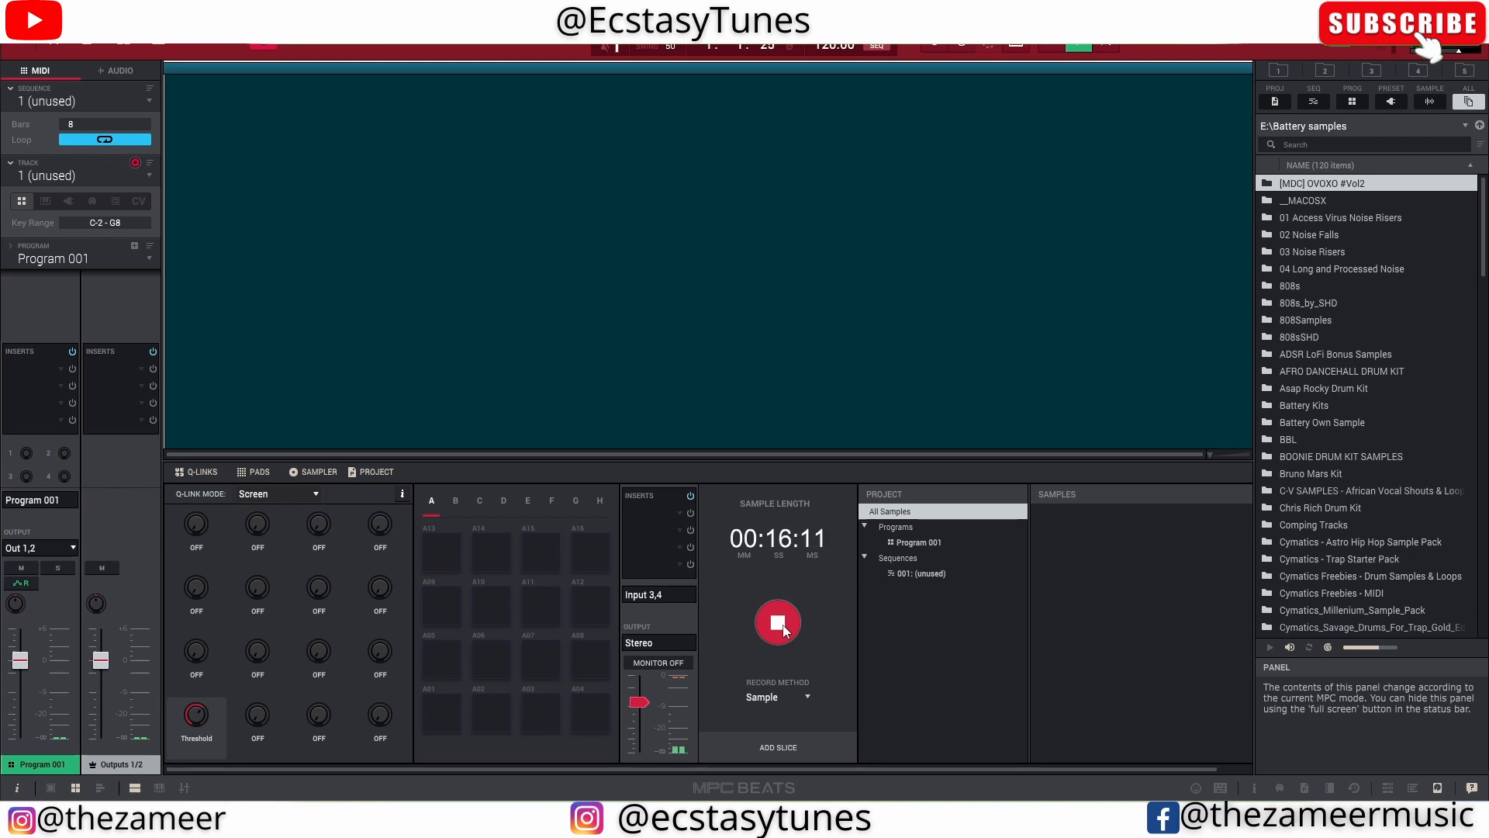
left_click(777, 624)
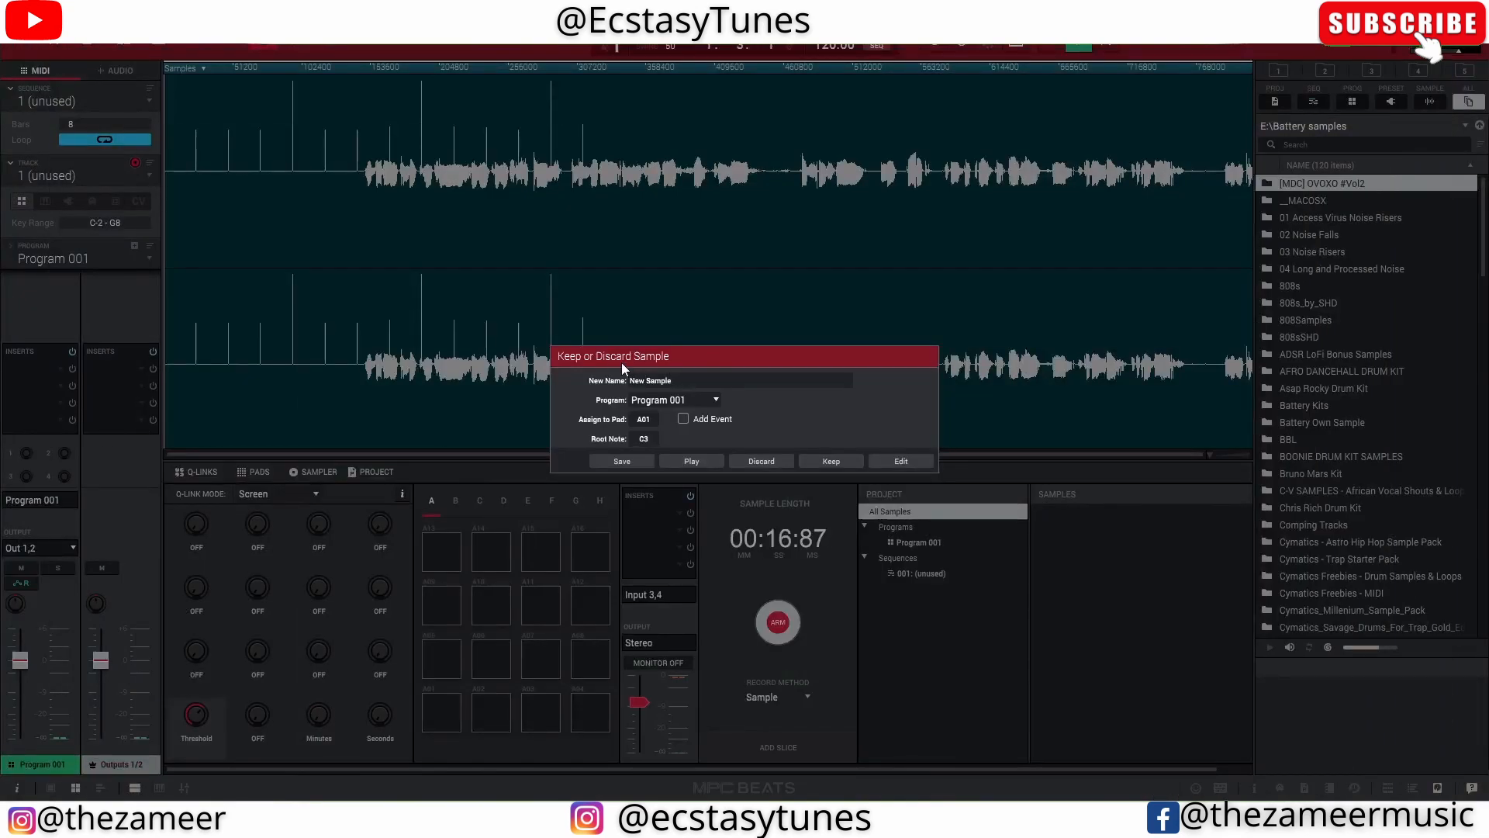
mouse_move(814, 616)
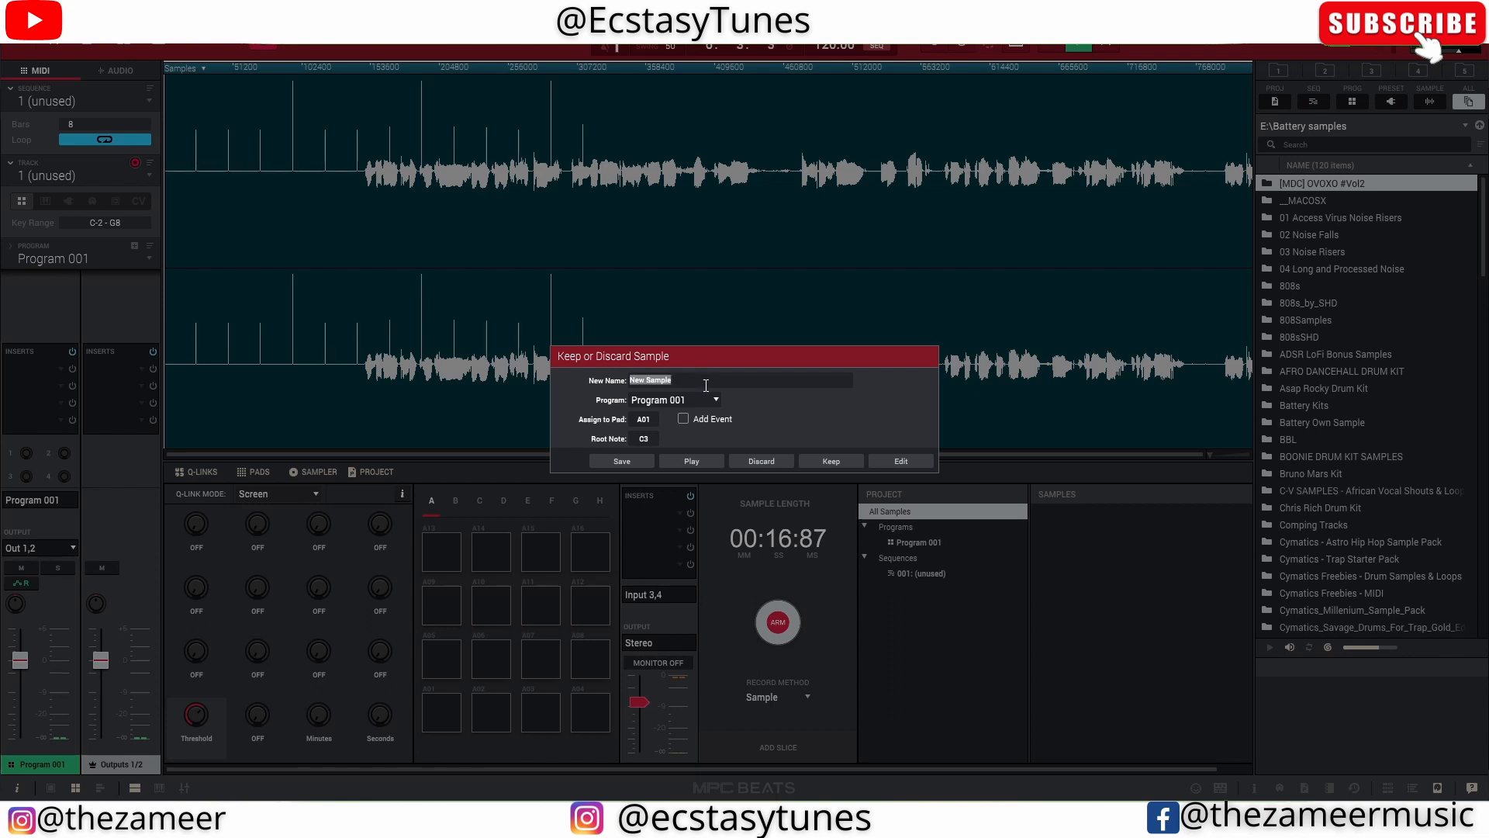
Enter 'Test' as the new sample's name in the Keep or Discard prompt
type("Test")
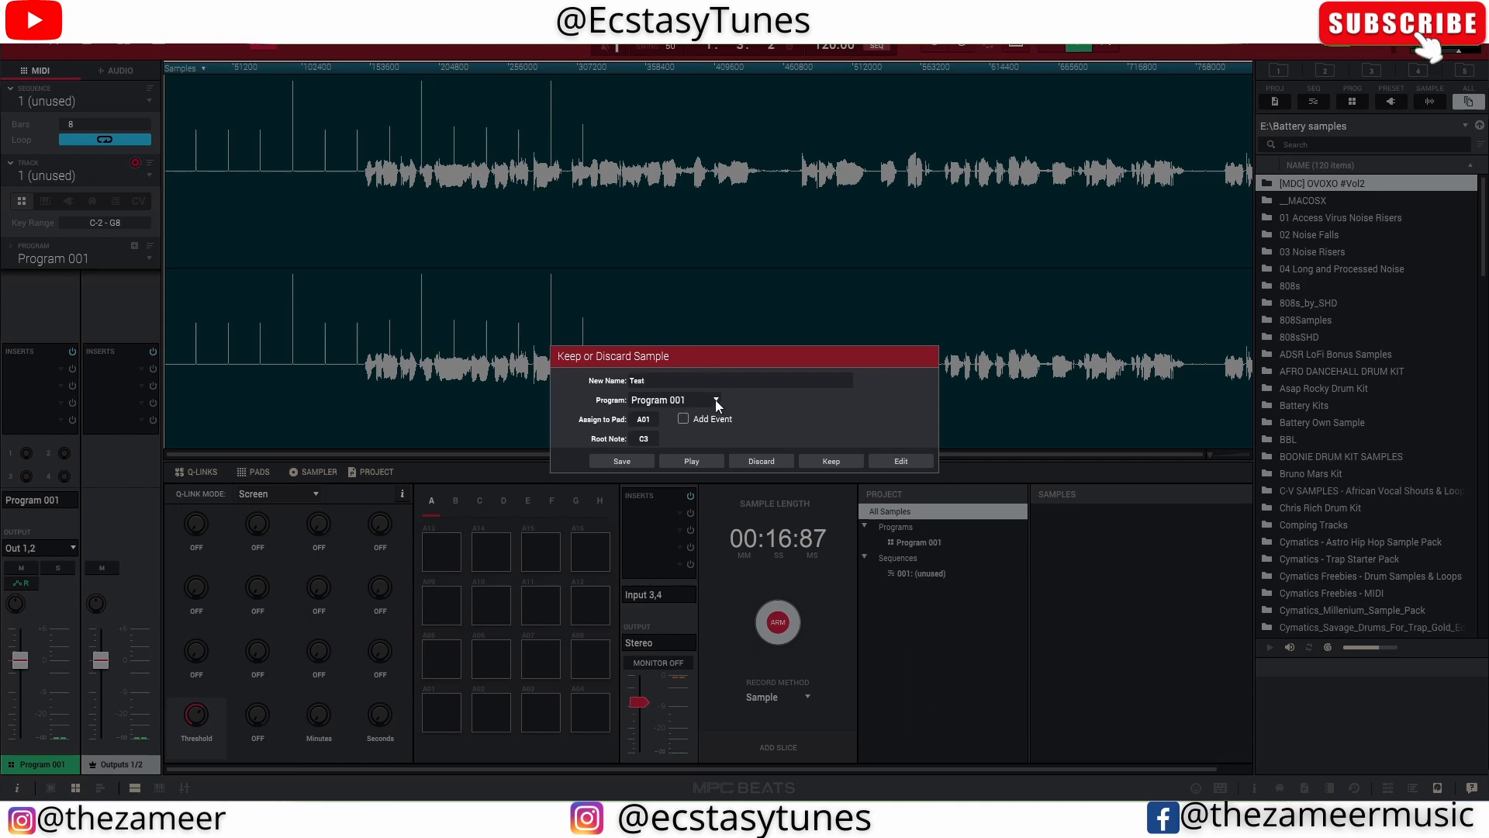
mouse_move(107, 285)
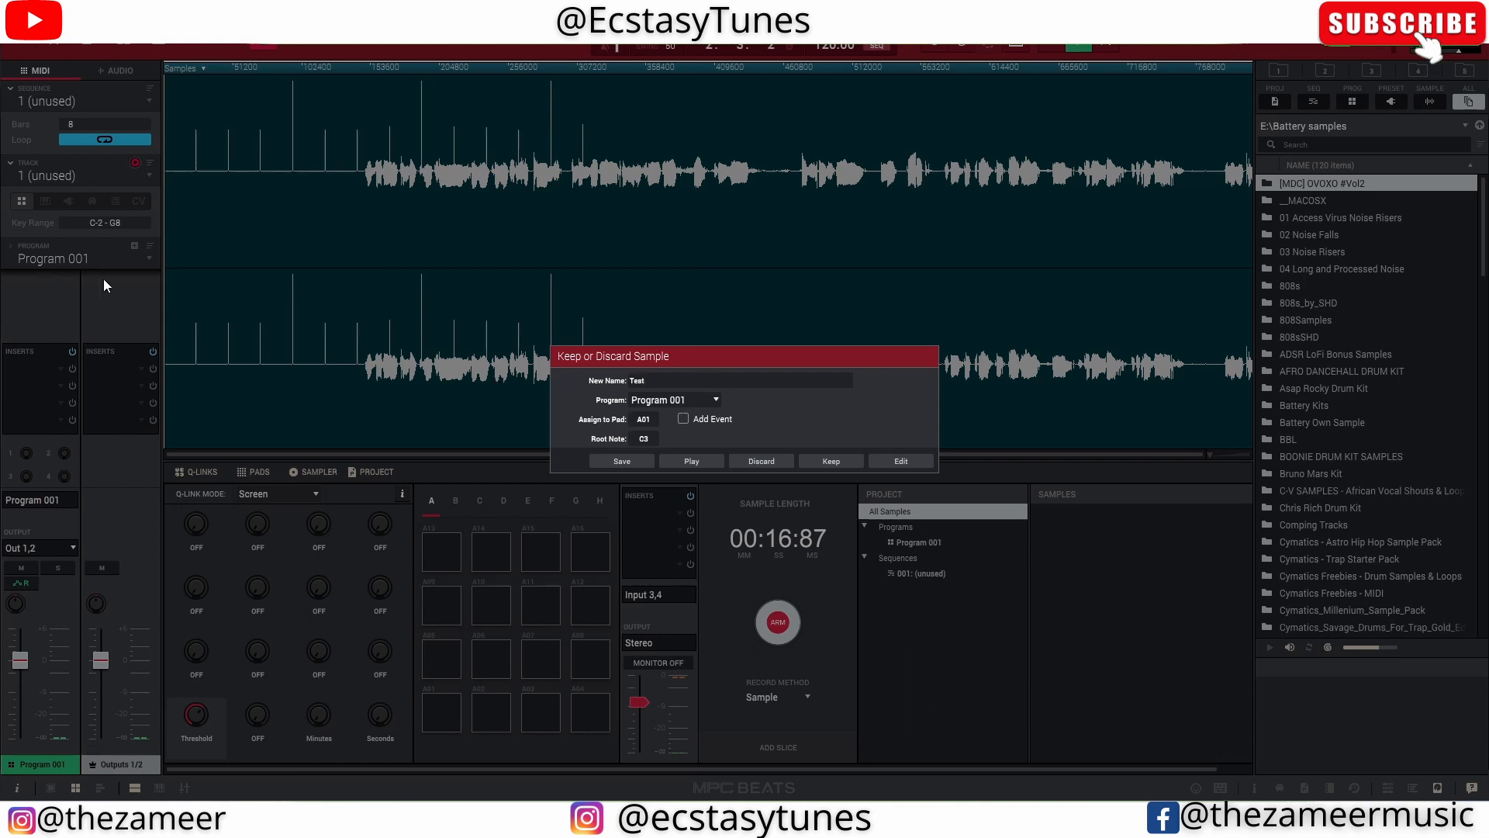
mouse_move(822, 409)
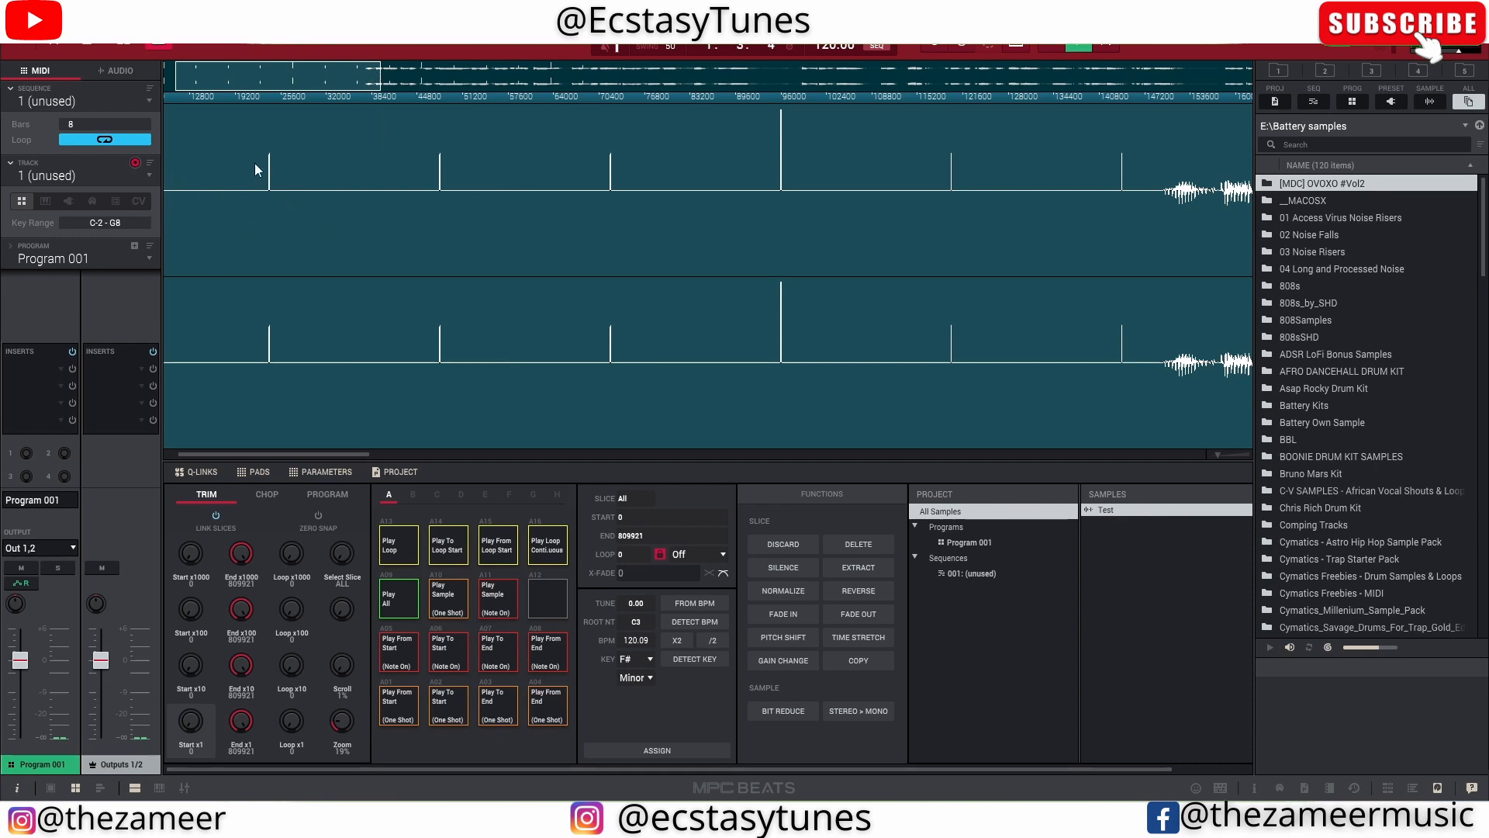
mouse_move(228, 215)
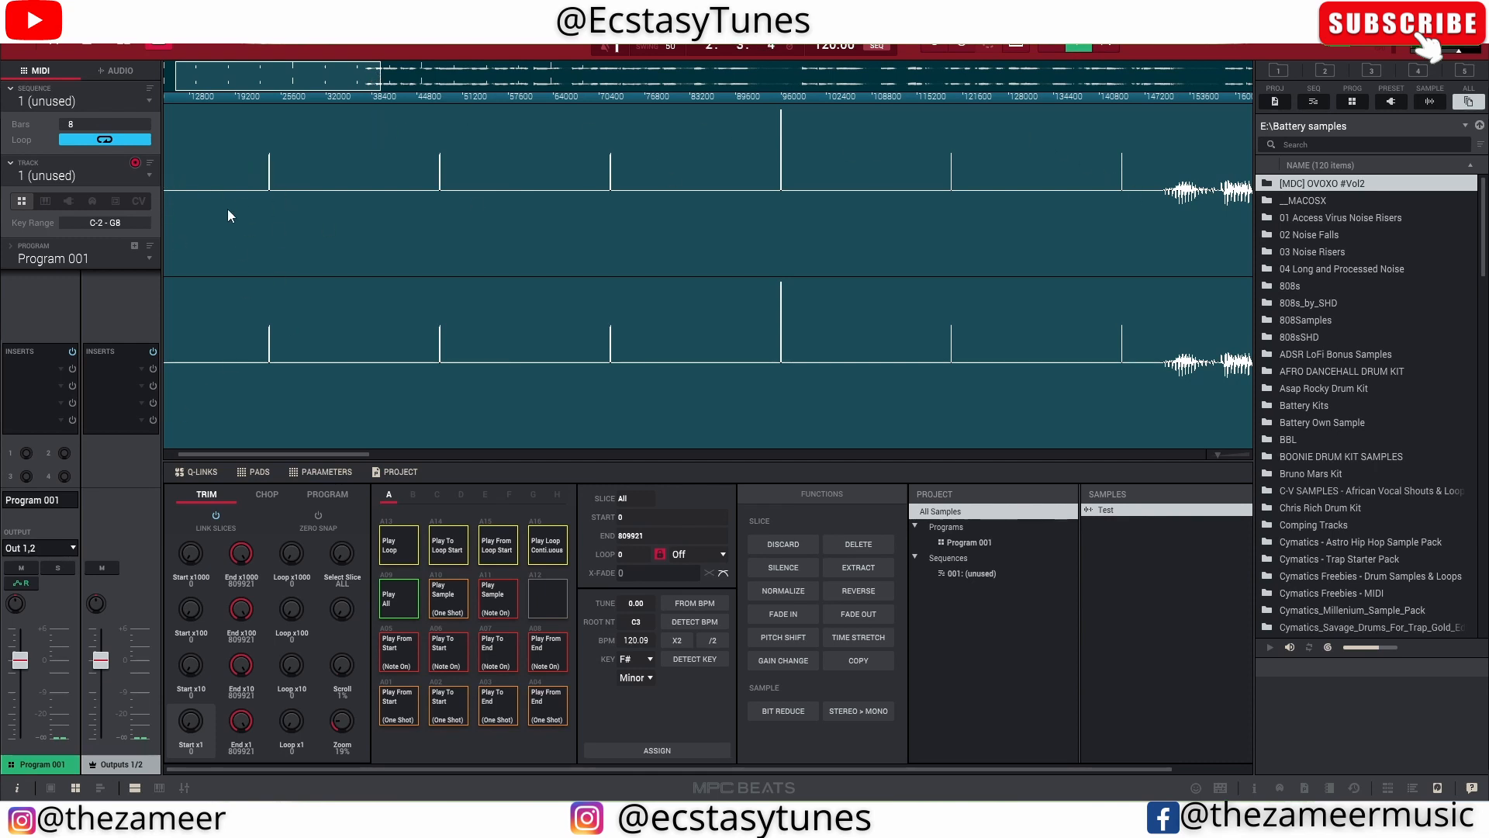